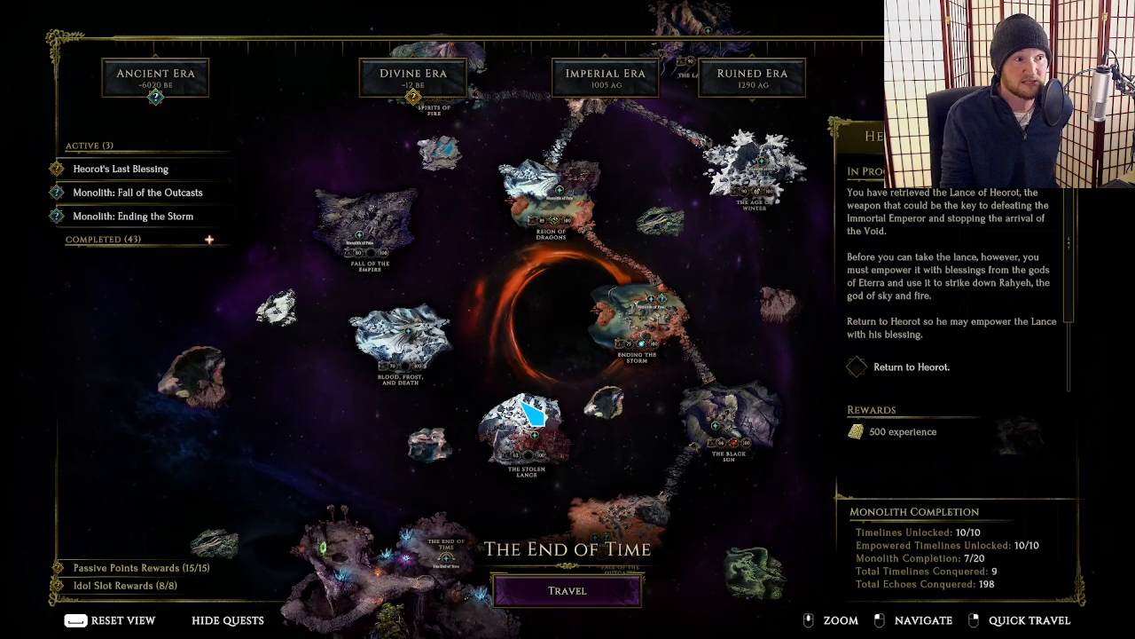
mouse_move(417, 346)
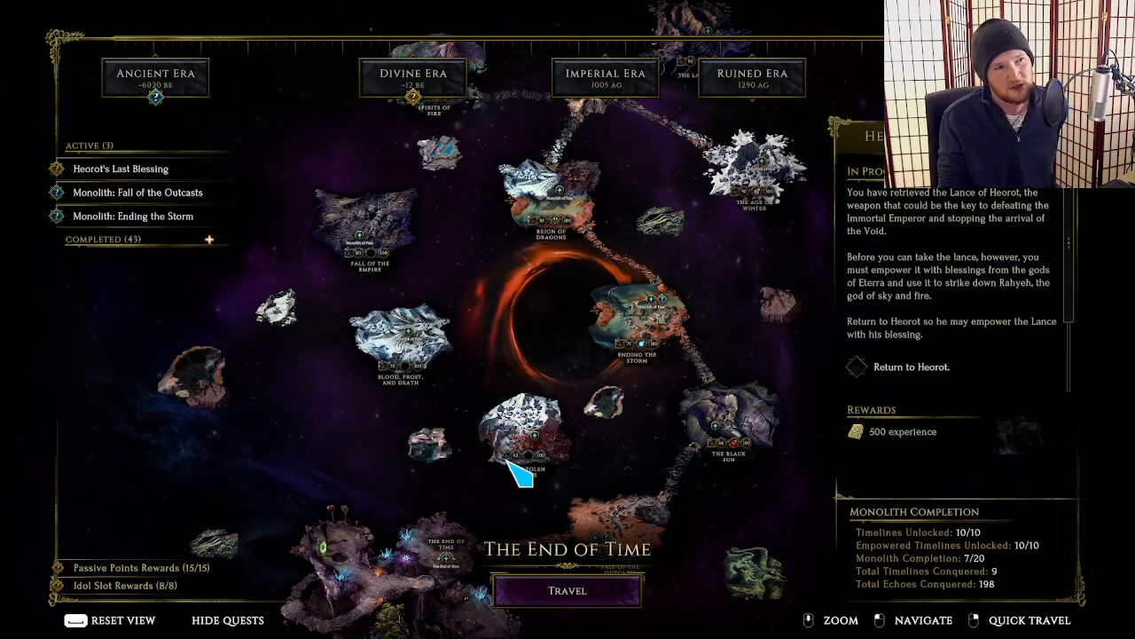
mouse_move(465, 319)
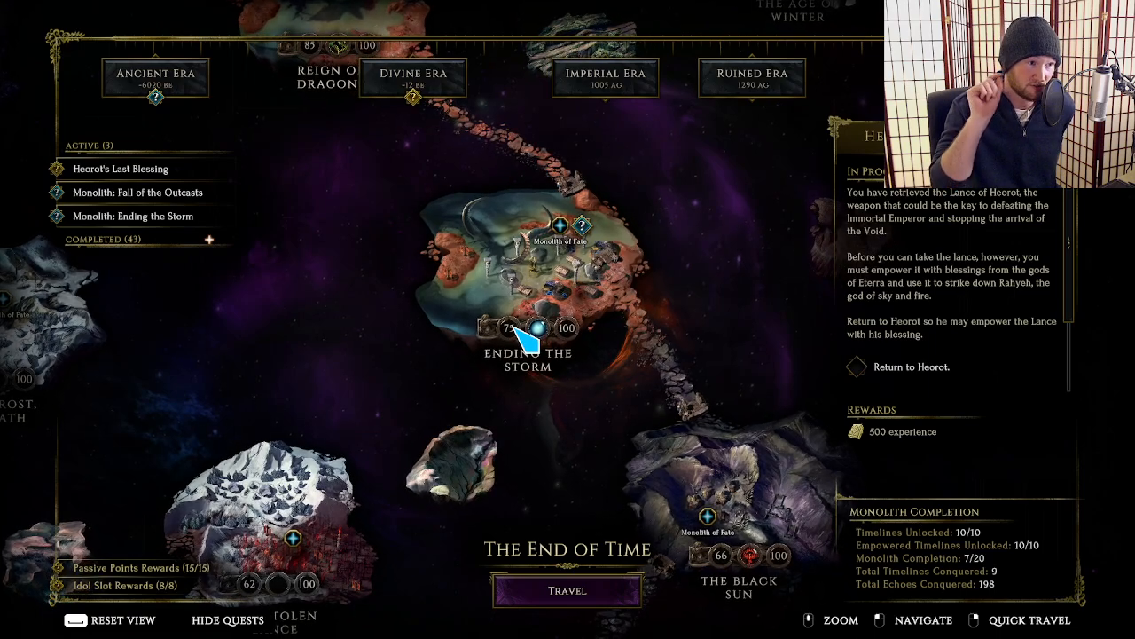
mouse_move(553, 293)
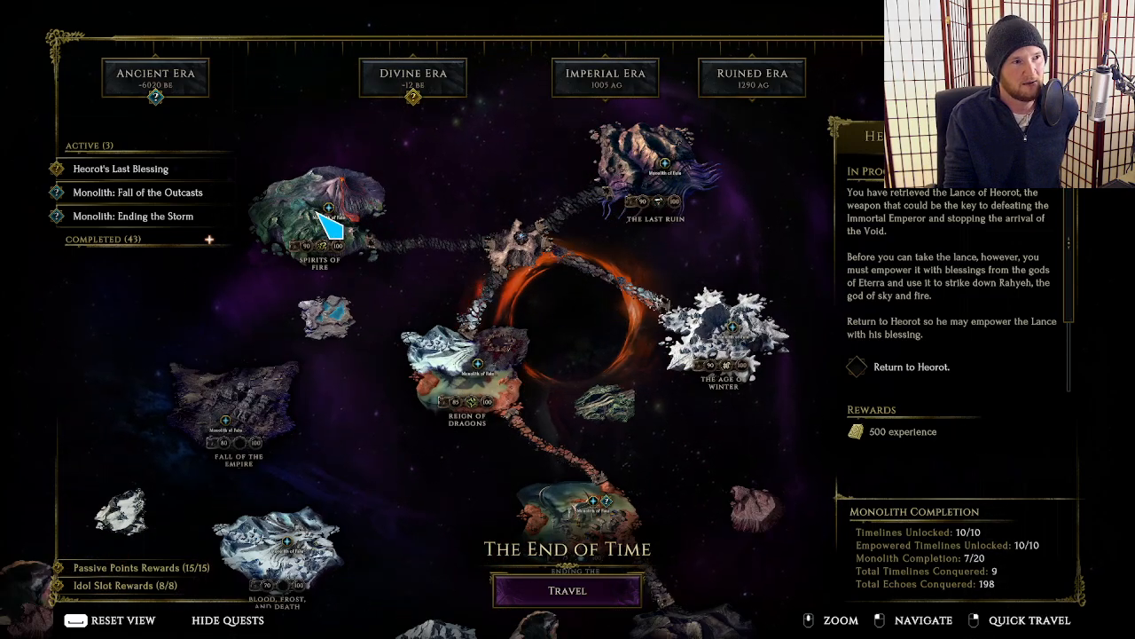
mouse_move(724, 334)
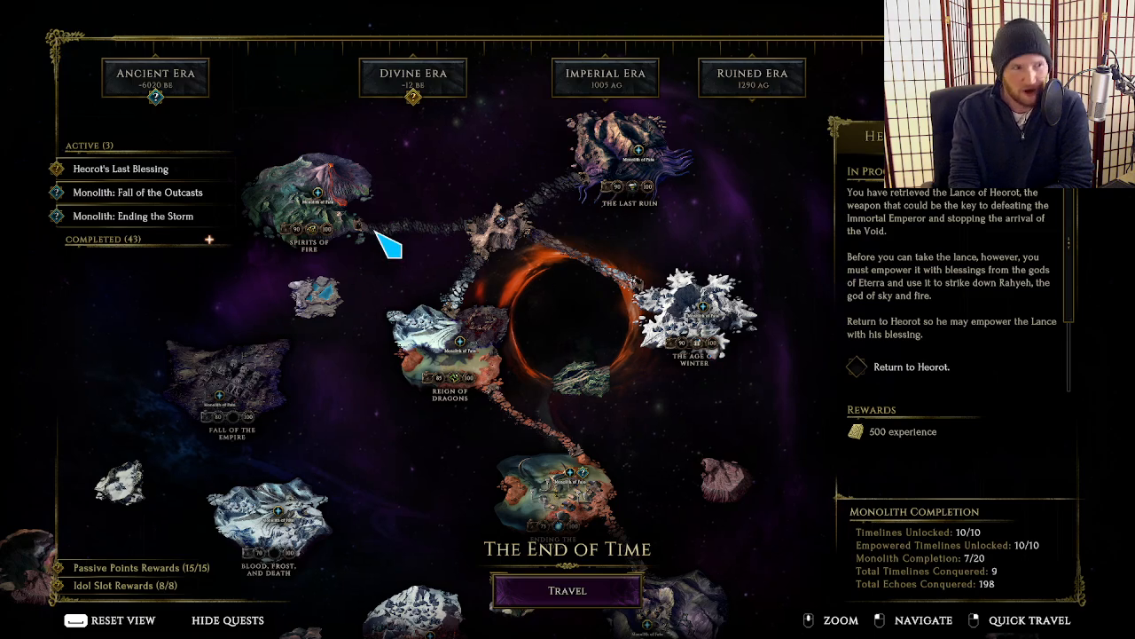
mouse_move(369, 234)
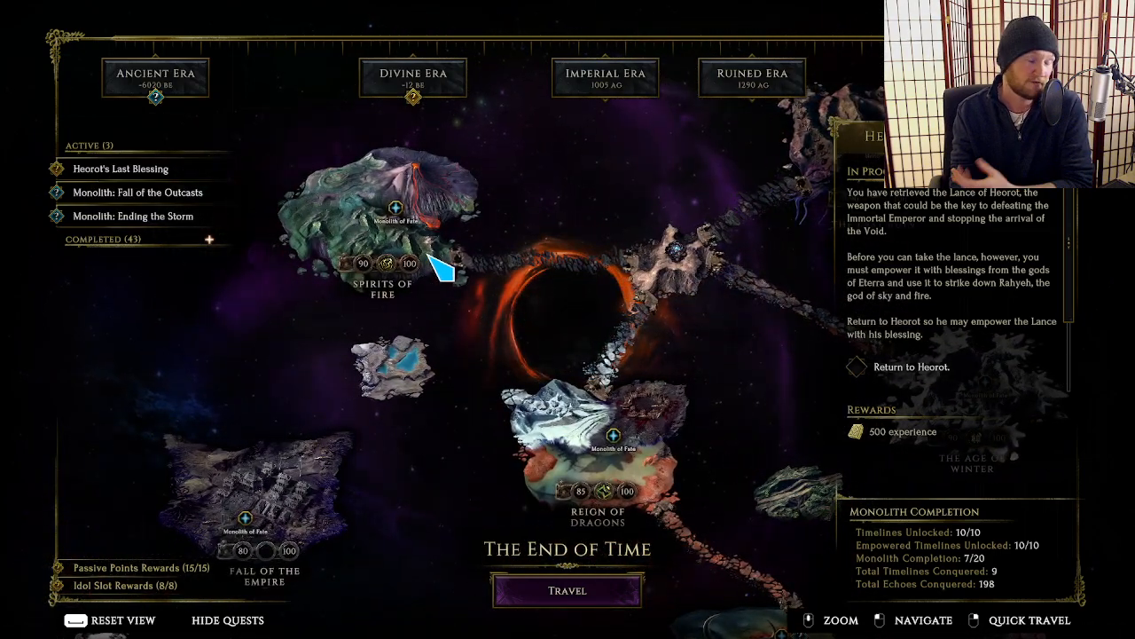
mouse_move(387, 262)
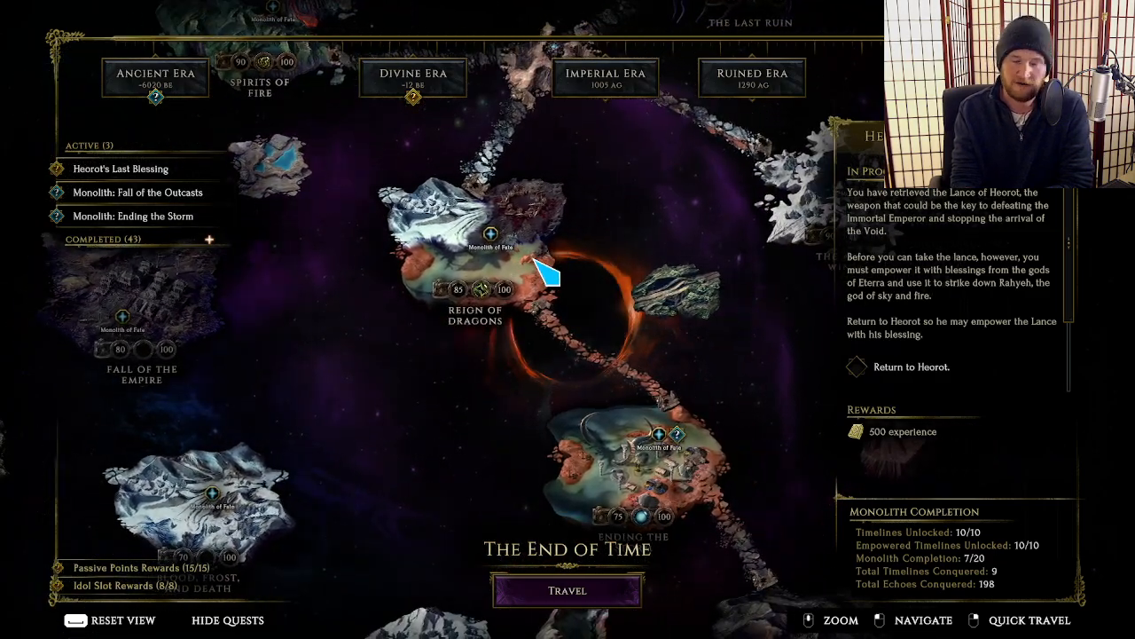
mouse_move(482, 293)
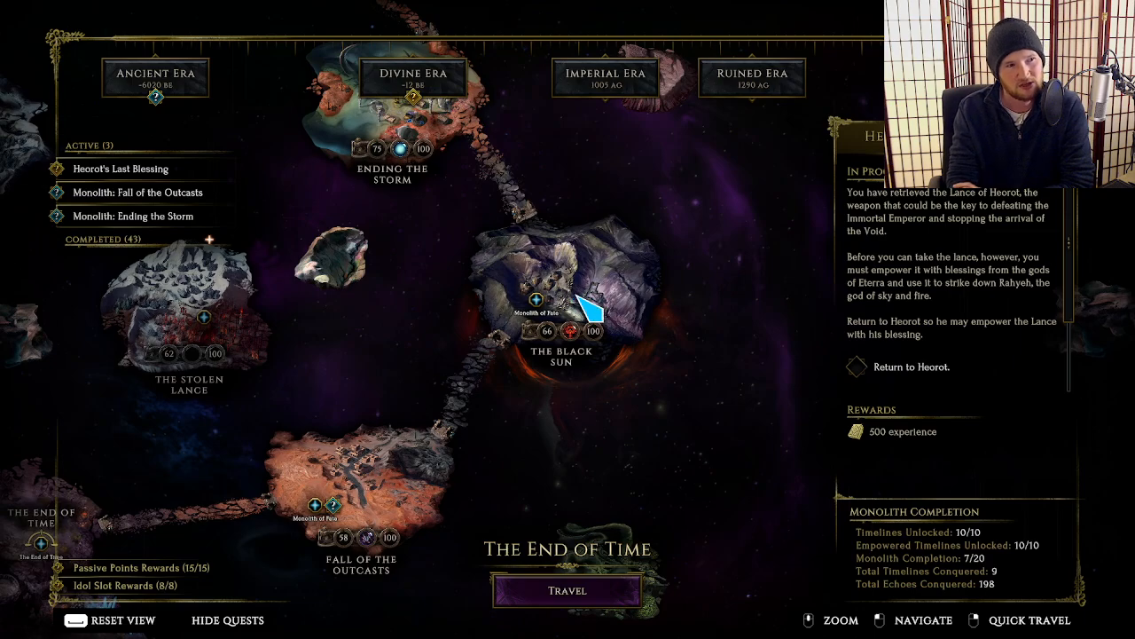
mouse_move(575, 330)
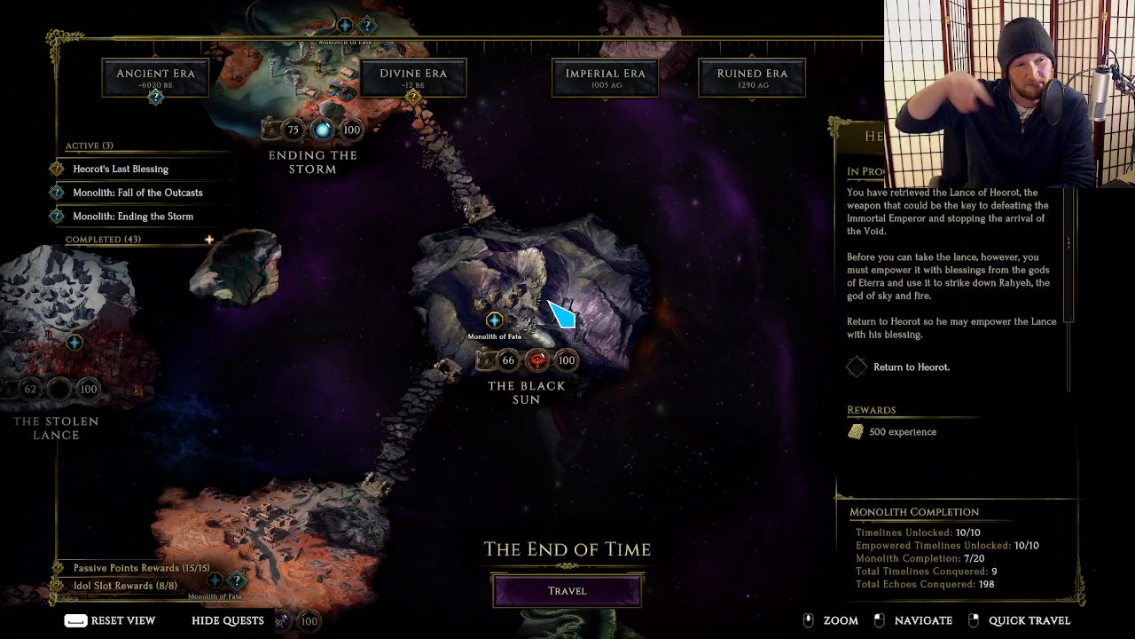
mouse_move(537, 360)
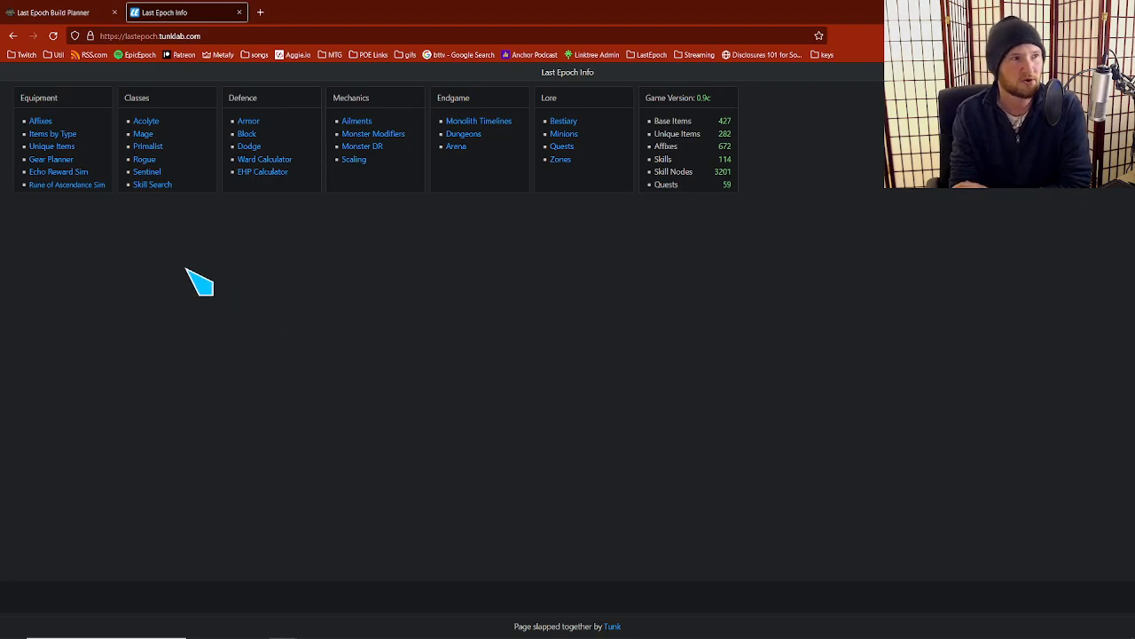
mouse_move(495, 128)
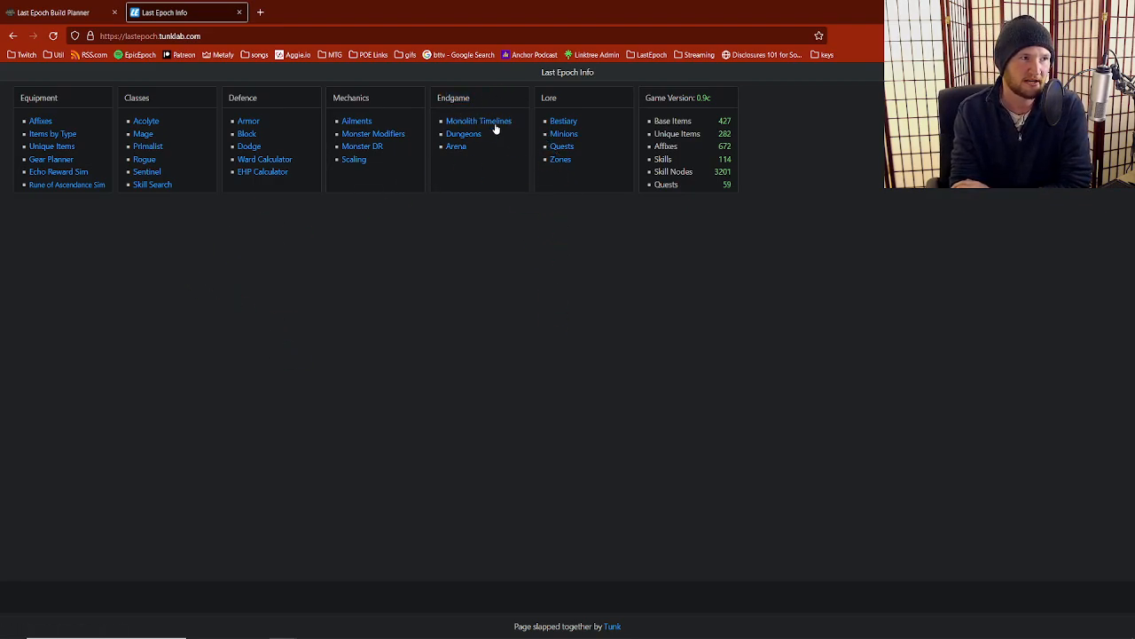
Bring up the Monolith of Fate Timelines table from the Endgame section of the homepage
left_click(479, 120)
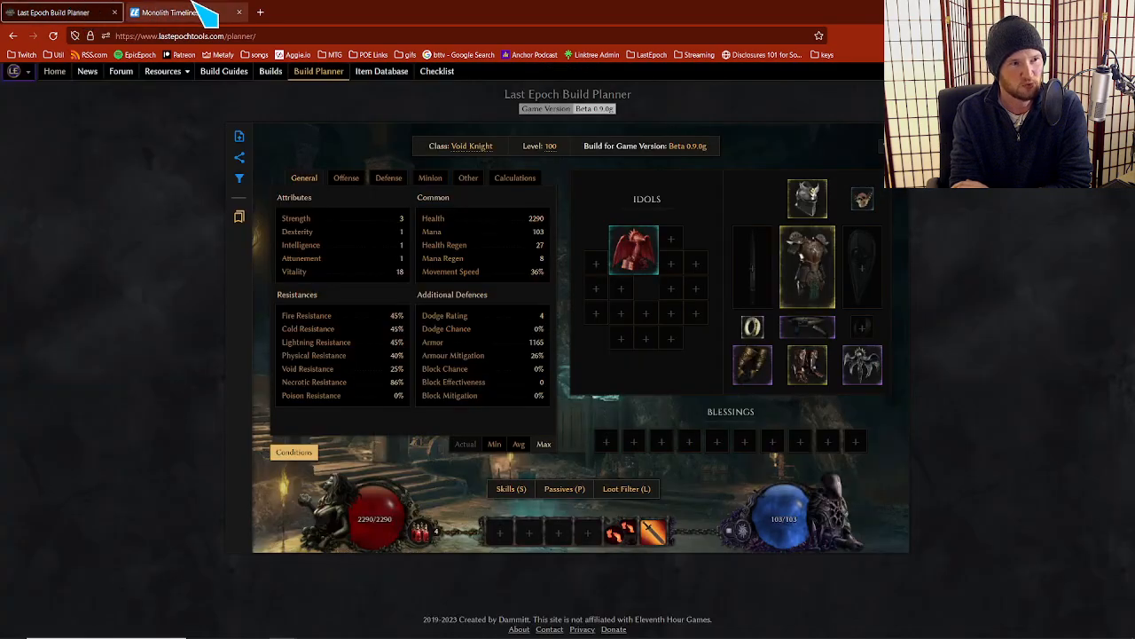
left_click(168, 11)
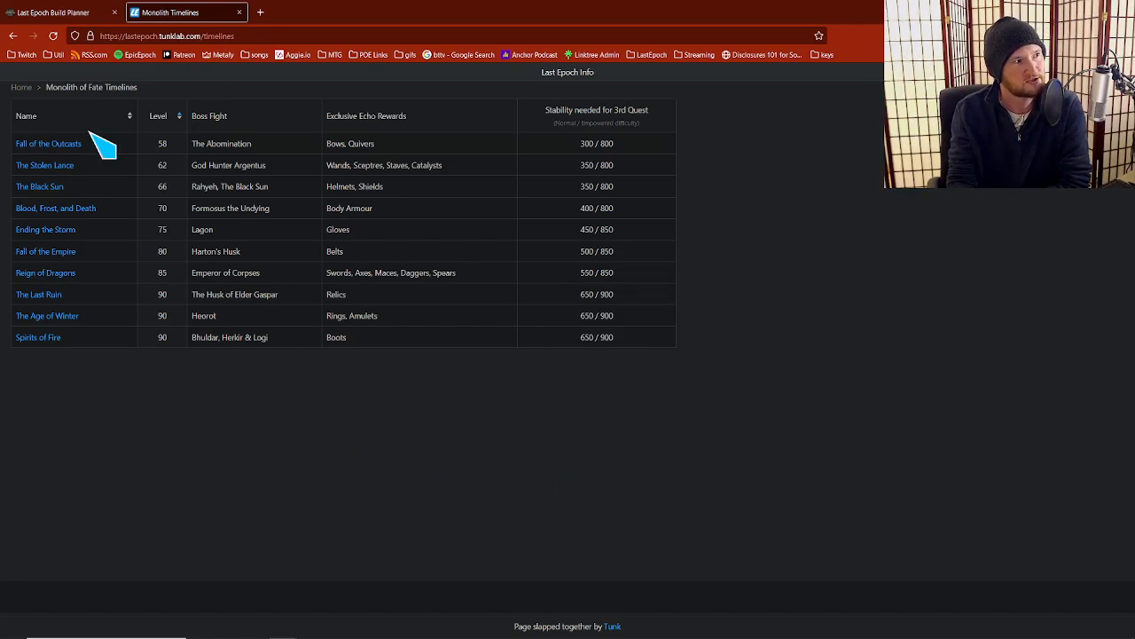
mouse_move(64, 186)
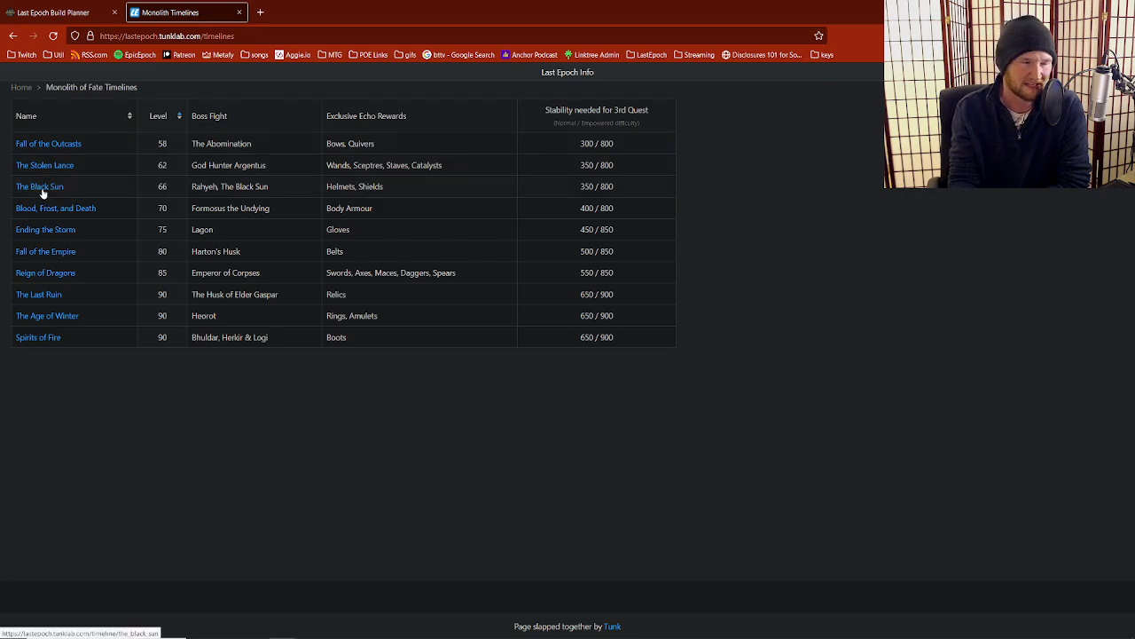
View The Black Sun timeline details with its difficulty tiers and grand blessings for slots 2 and 3
left_click(39, 186)
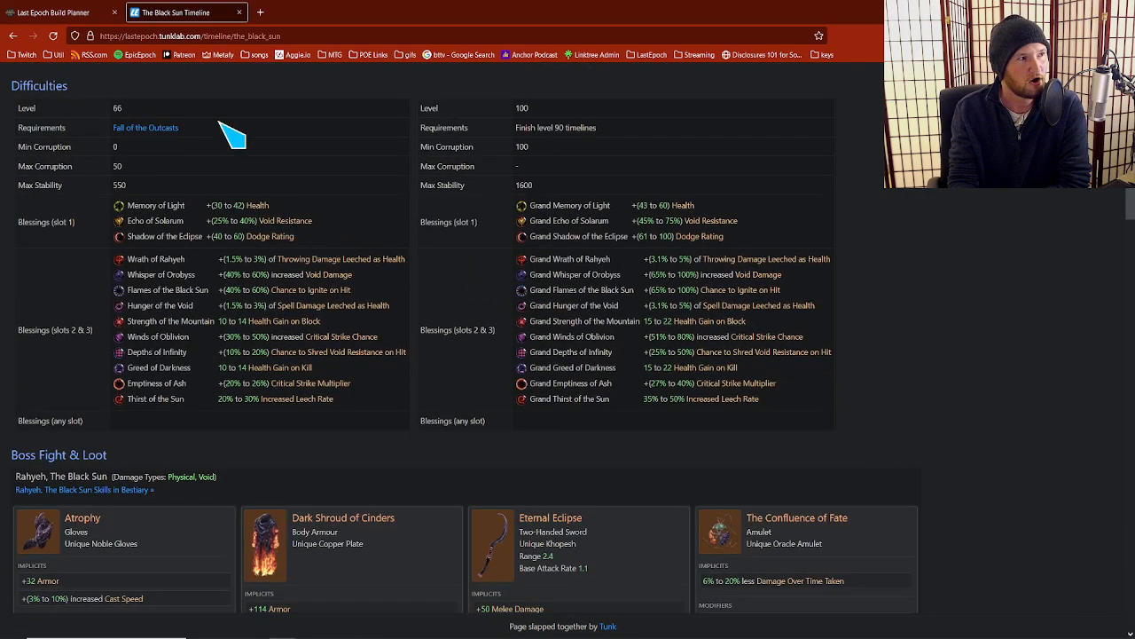
mouse_move(514, 287)
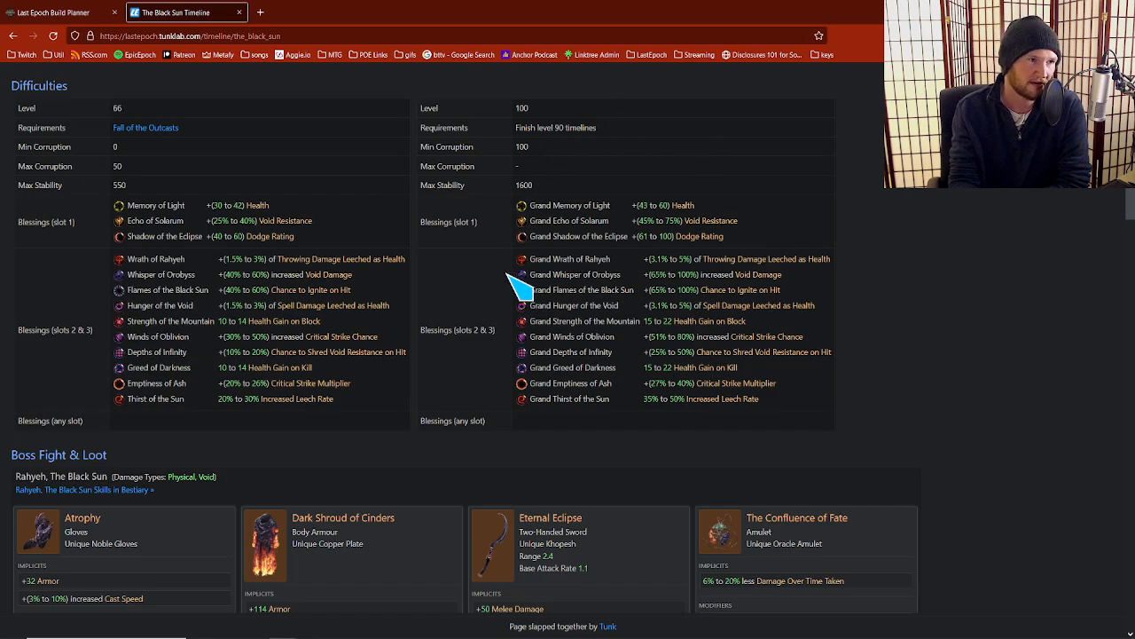
right_click(571, 337)
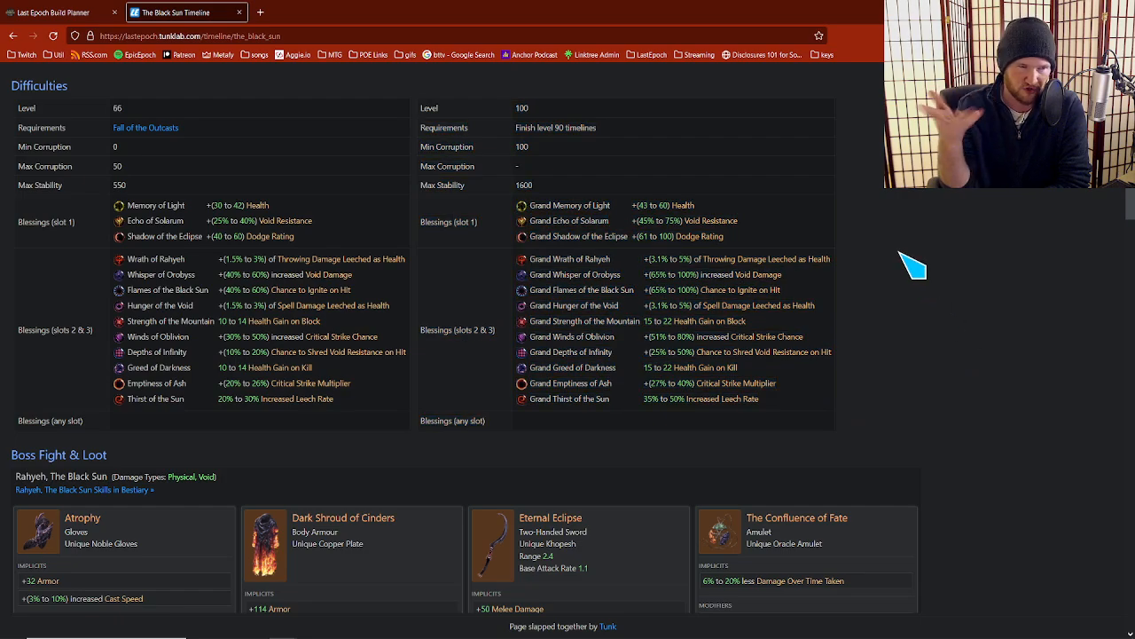
mouse_move(798, 399)
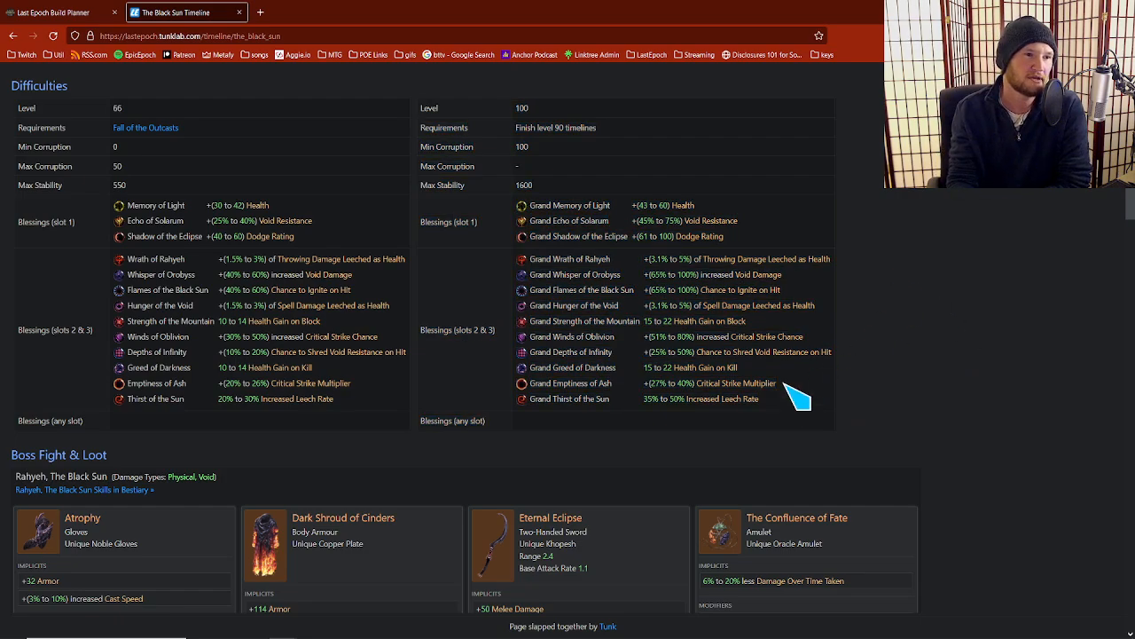
mouse_move(816, 355)
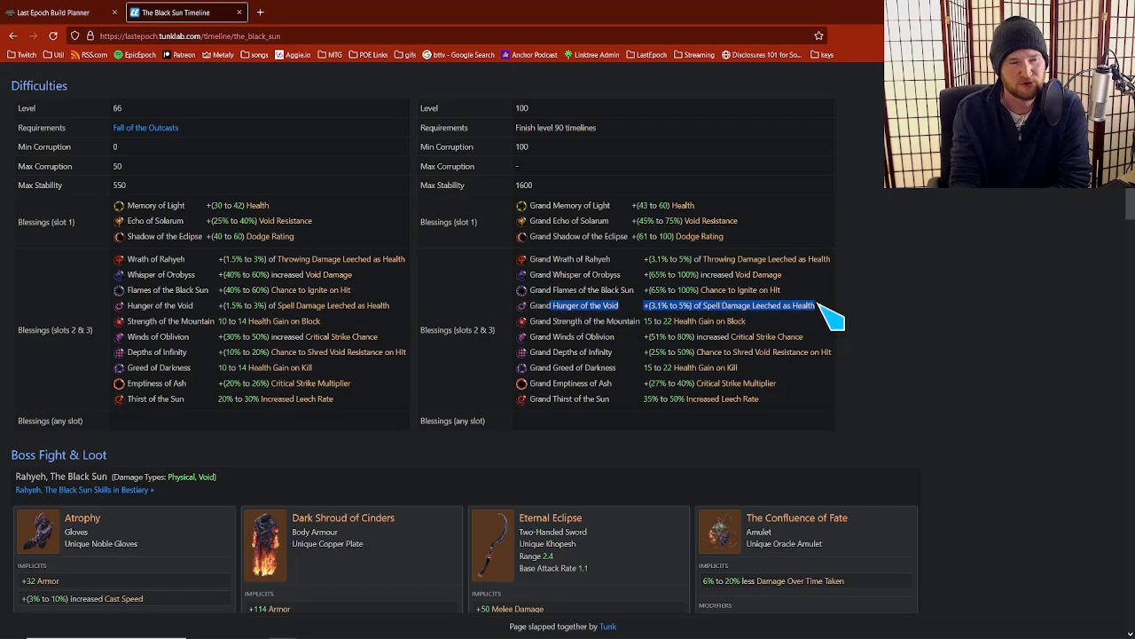
mouse_move(954, 372)
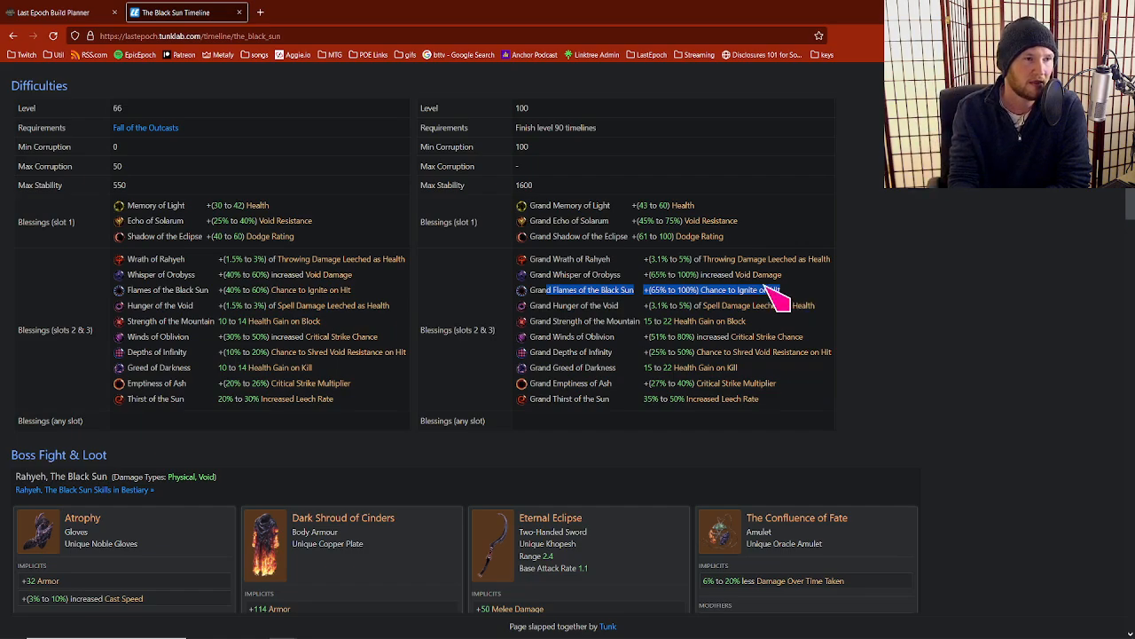
mouse_move(606, 240)
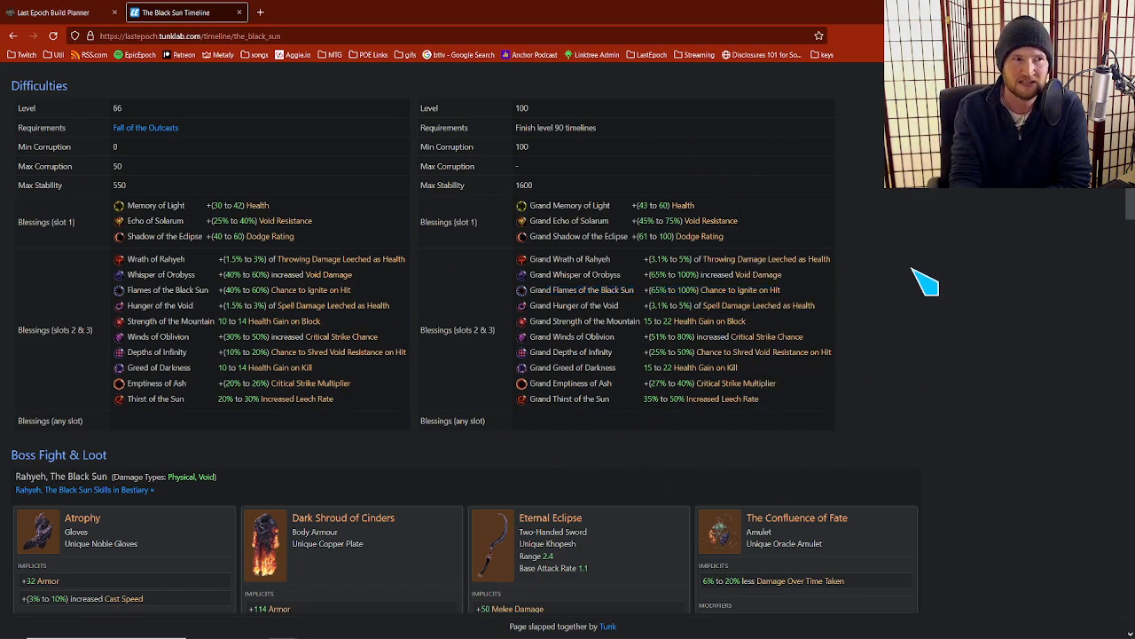
mouse_move(798, 316)
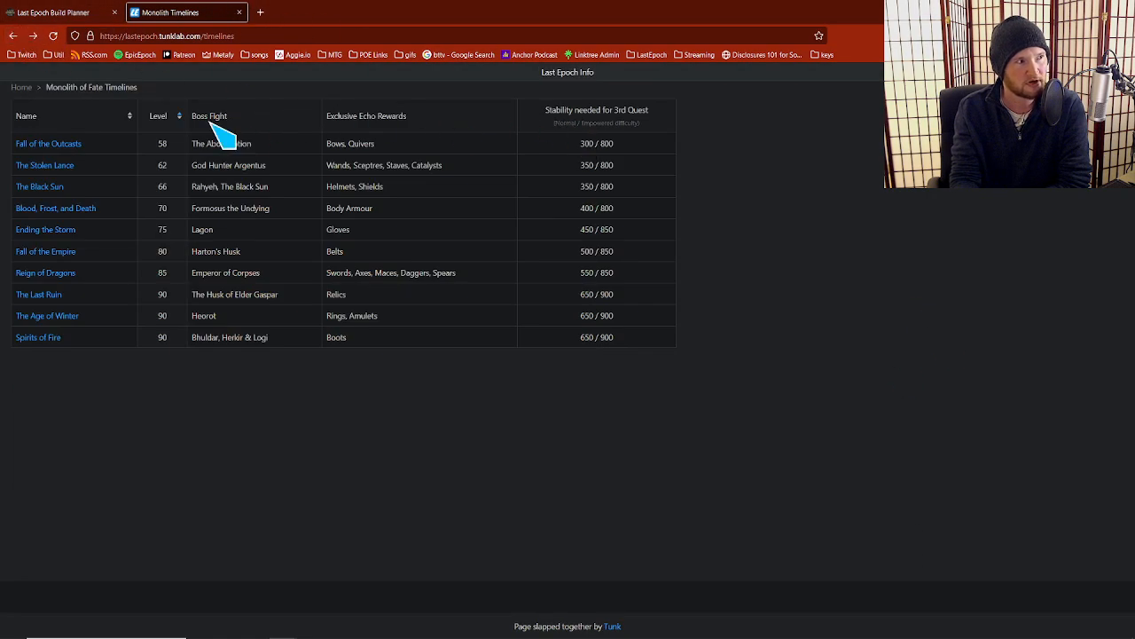
mouse_move(61, 215)
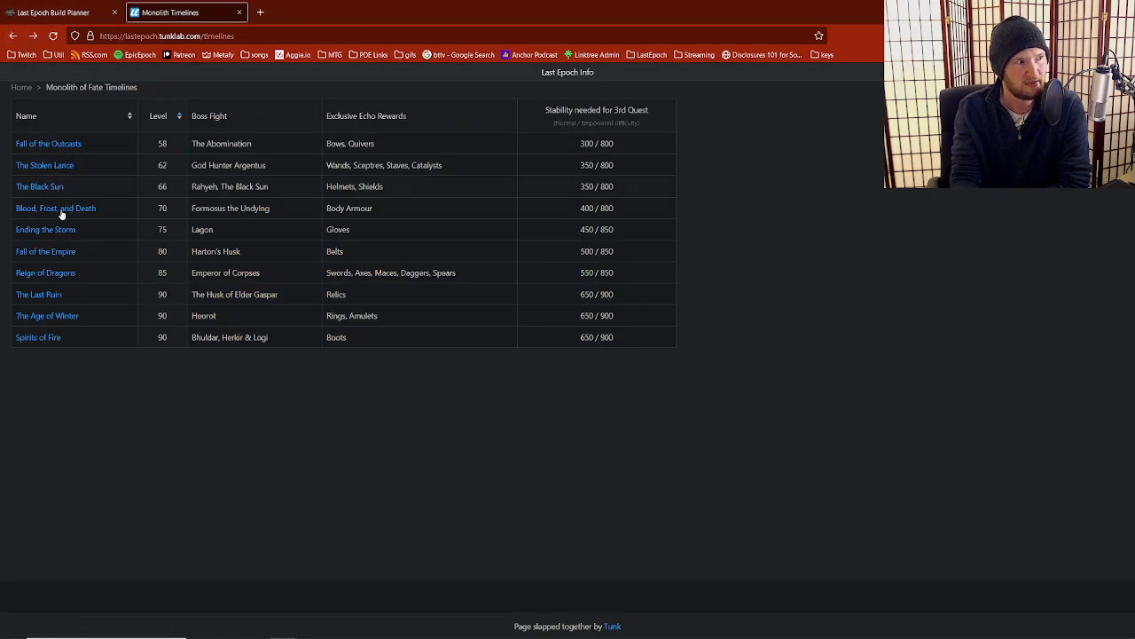
left_click(46, 229)
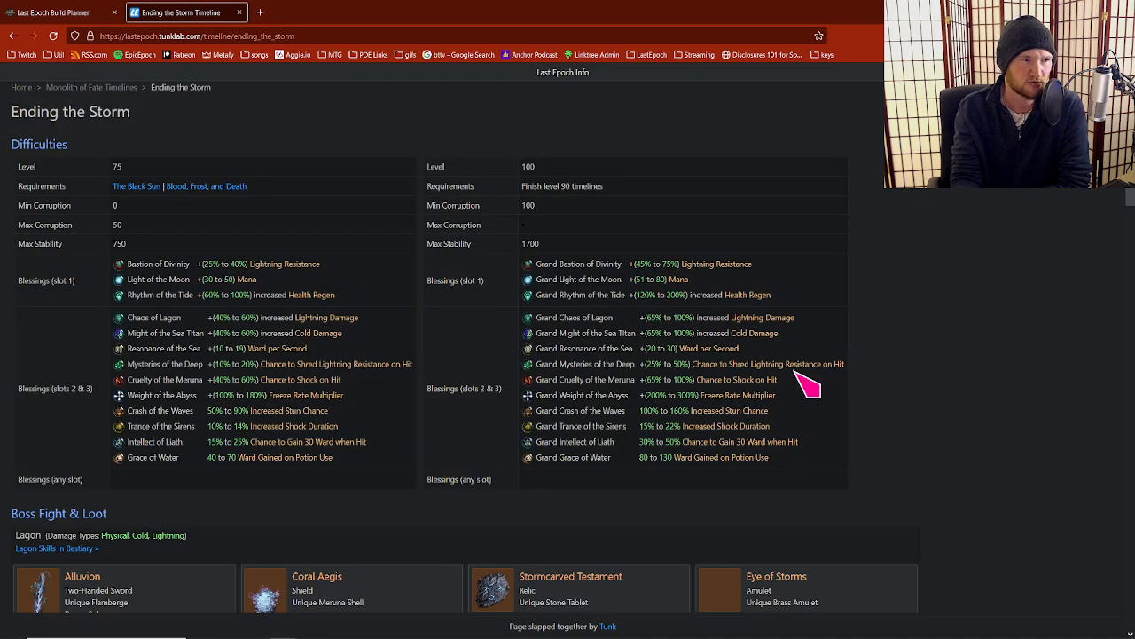
mouse_move(837, 266)
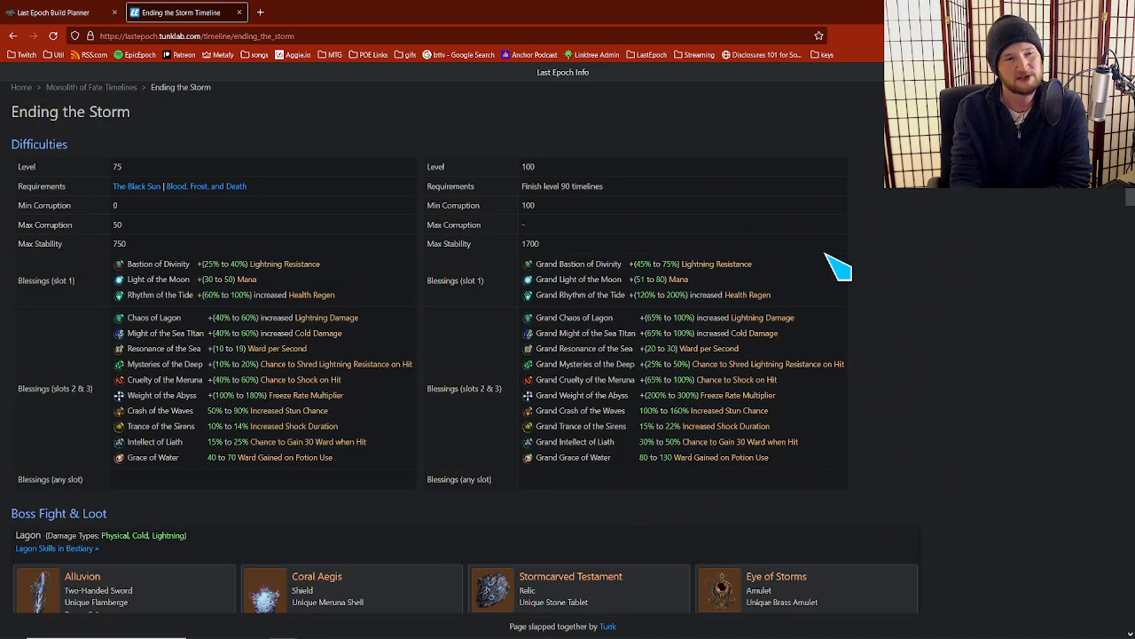
mouse_move(985, 249)
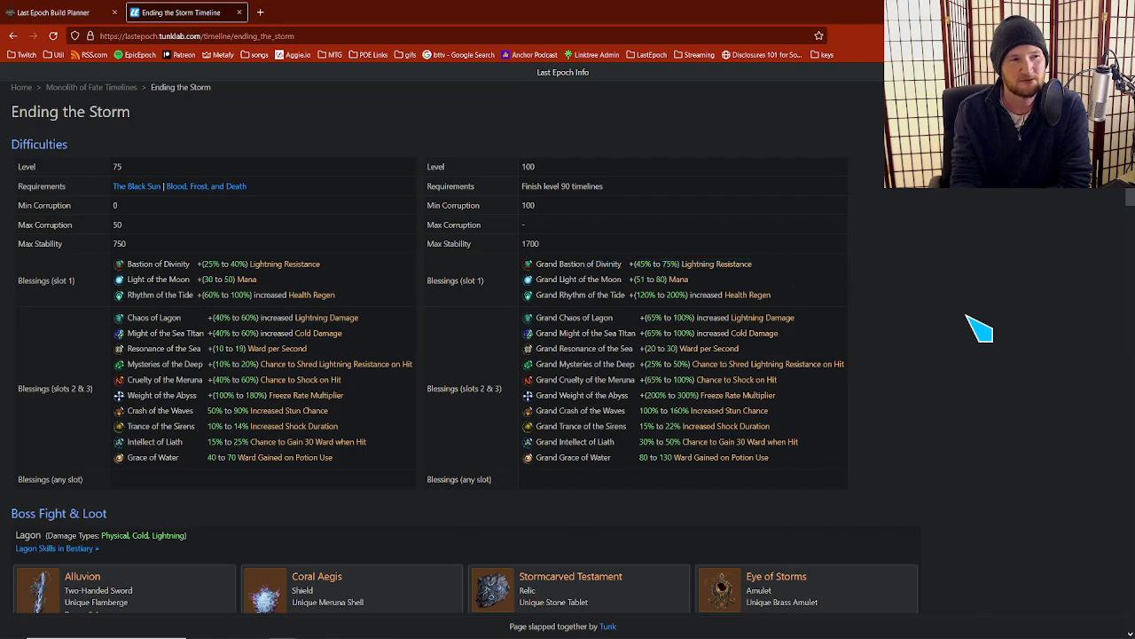
mouse_move(607, 288)
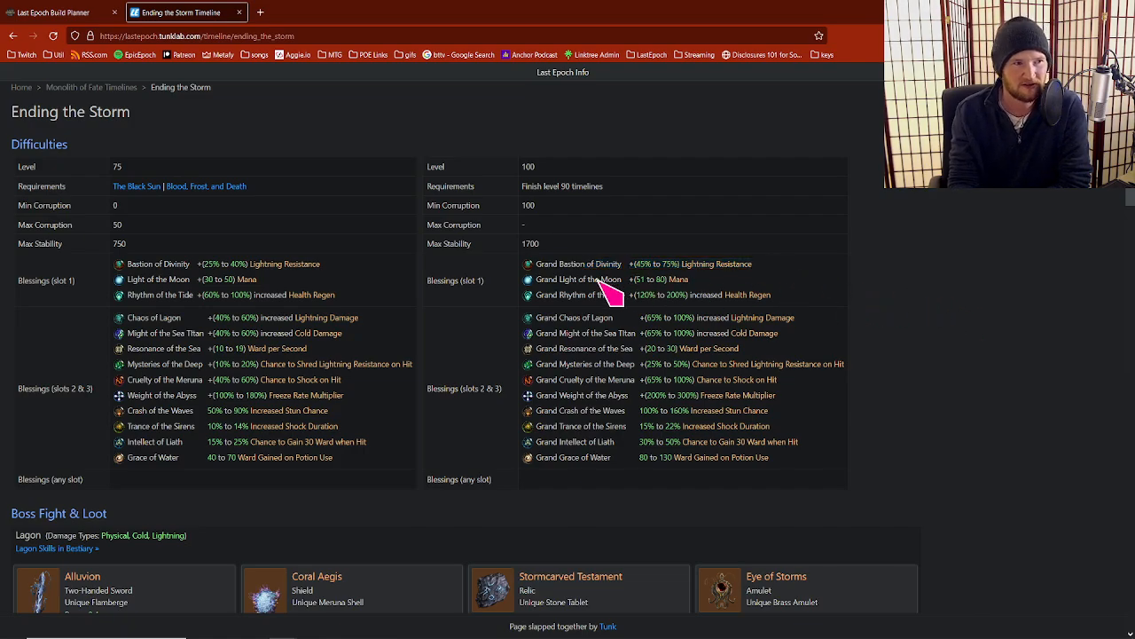
double_click(595, 280)
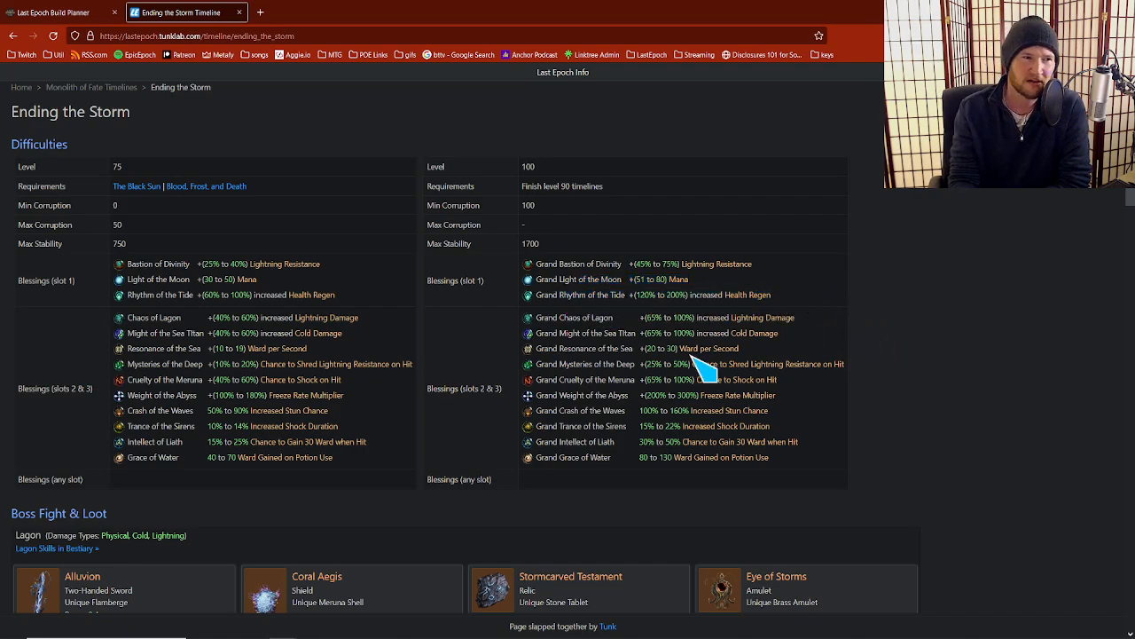
mouse_move(629, 394)
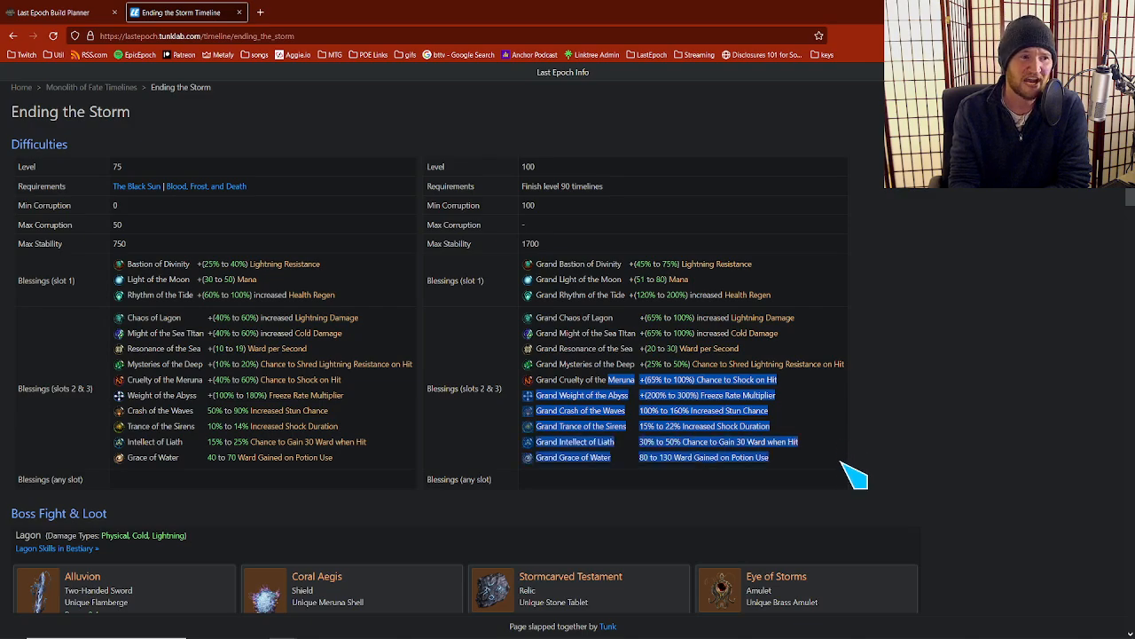
mouse_move(849, 477)
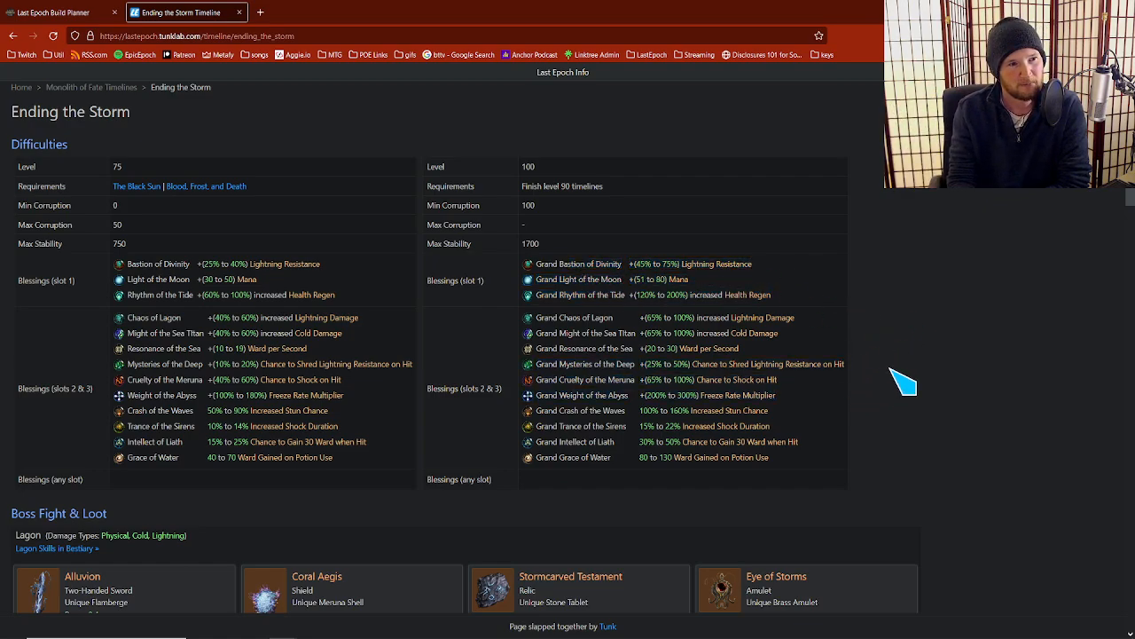
mouse_move(912, 368)
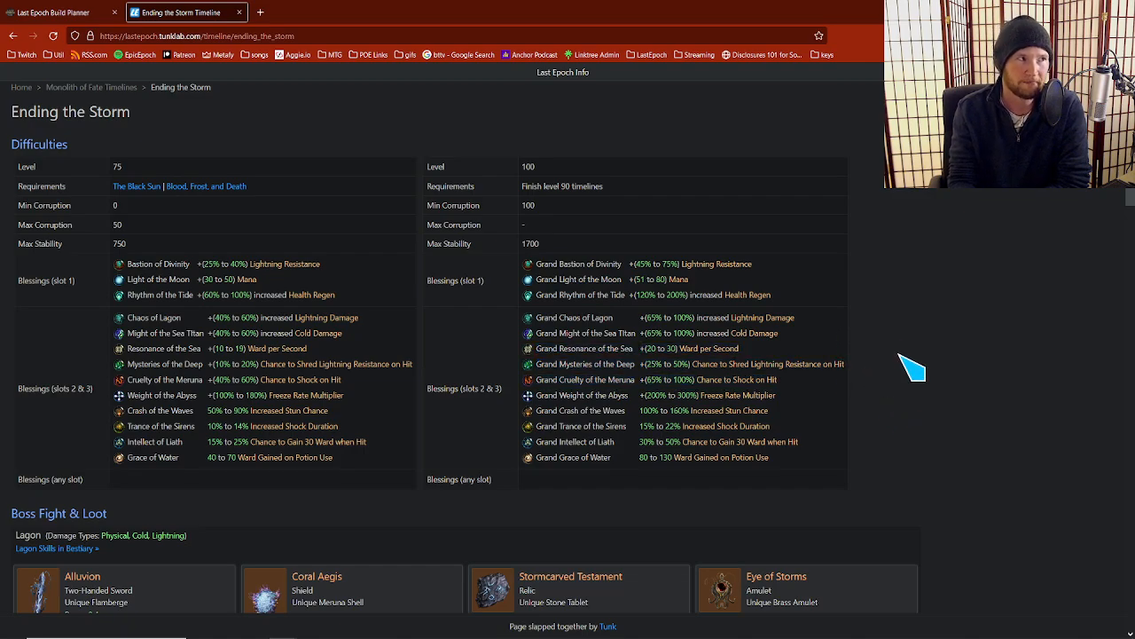
Return to the timelines list and view the Reign of Dragons timeline's blessings and Emperor of Corpses loot
left_click(91, 87)
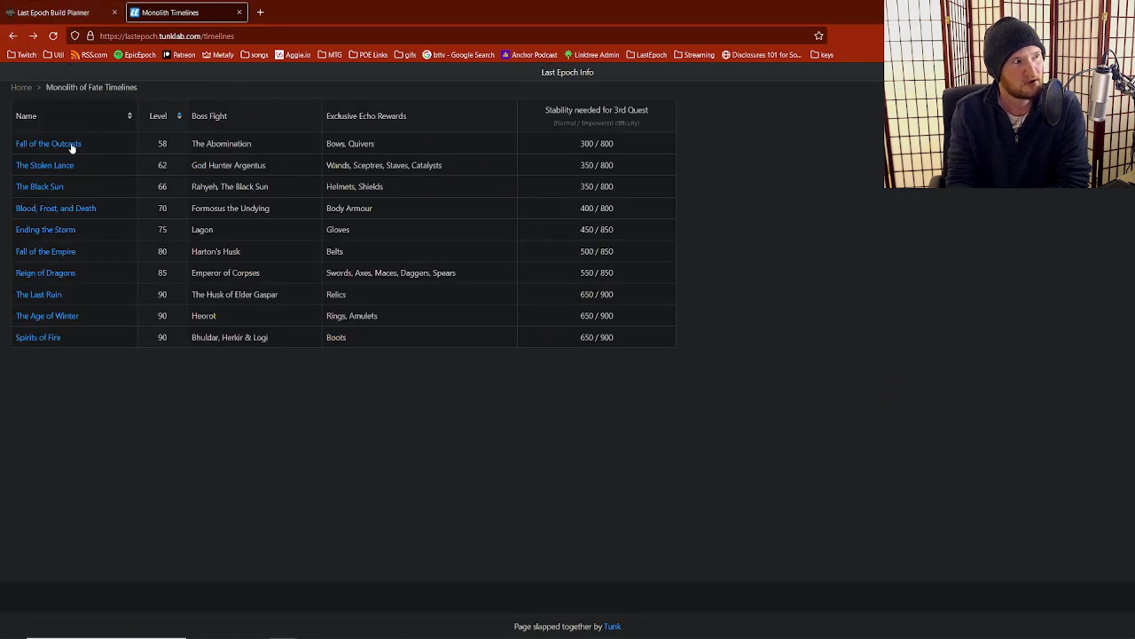
left_click(47, 273)
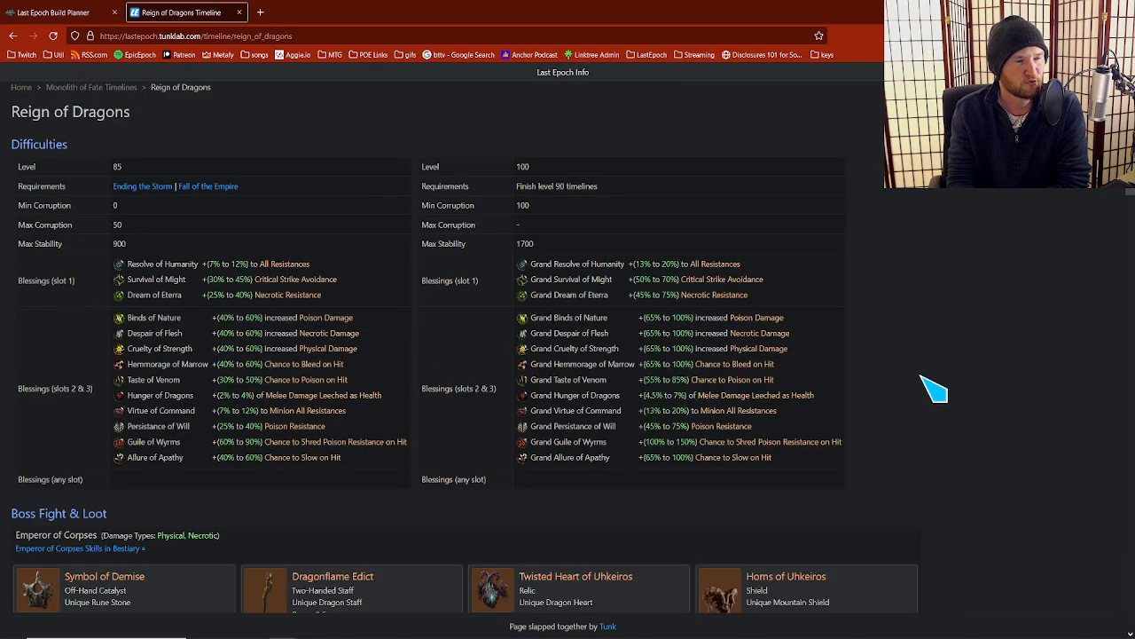
scroll("down", 3)
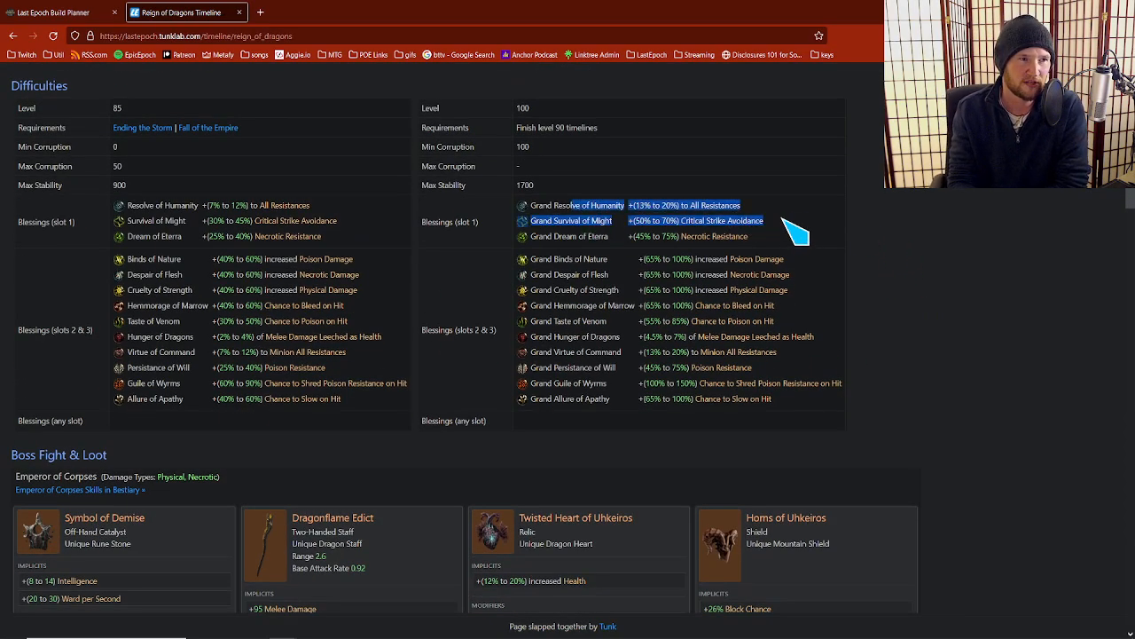
mouse_move(787, 220)
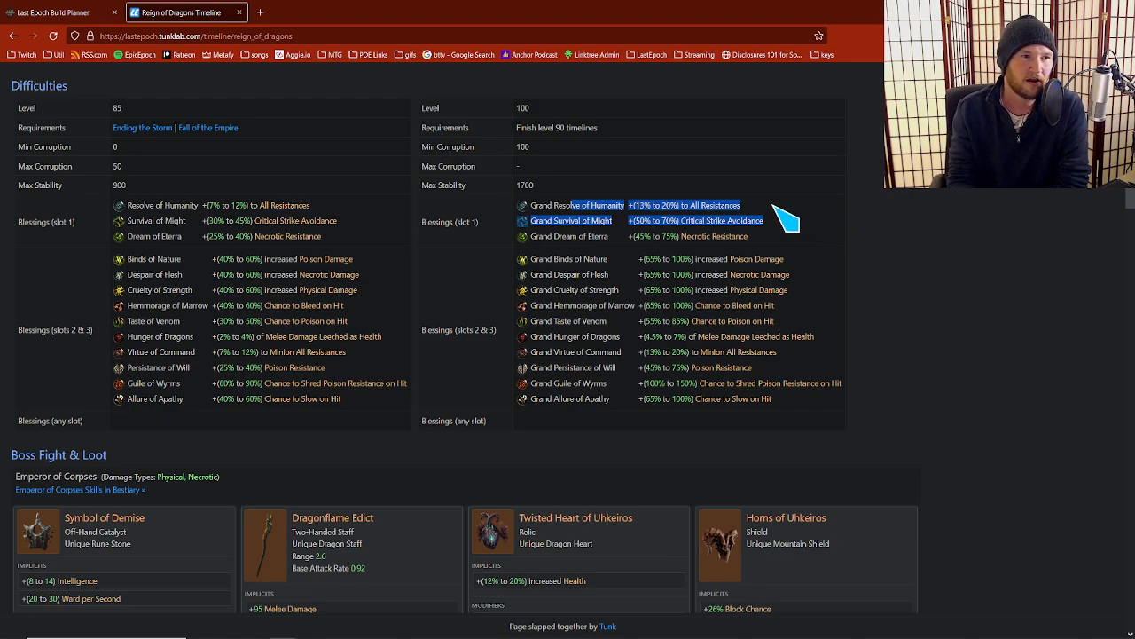
mouse_move(511, 337)
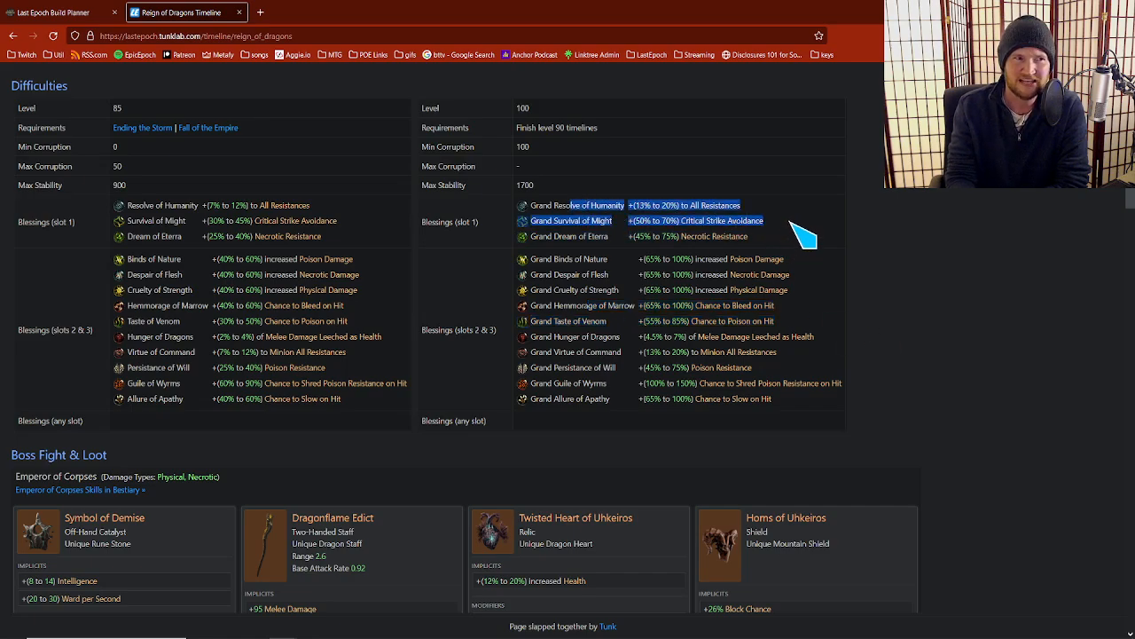
mouse_move(737, 239)
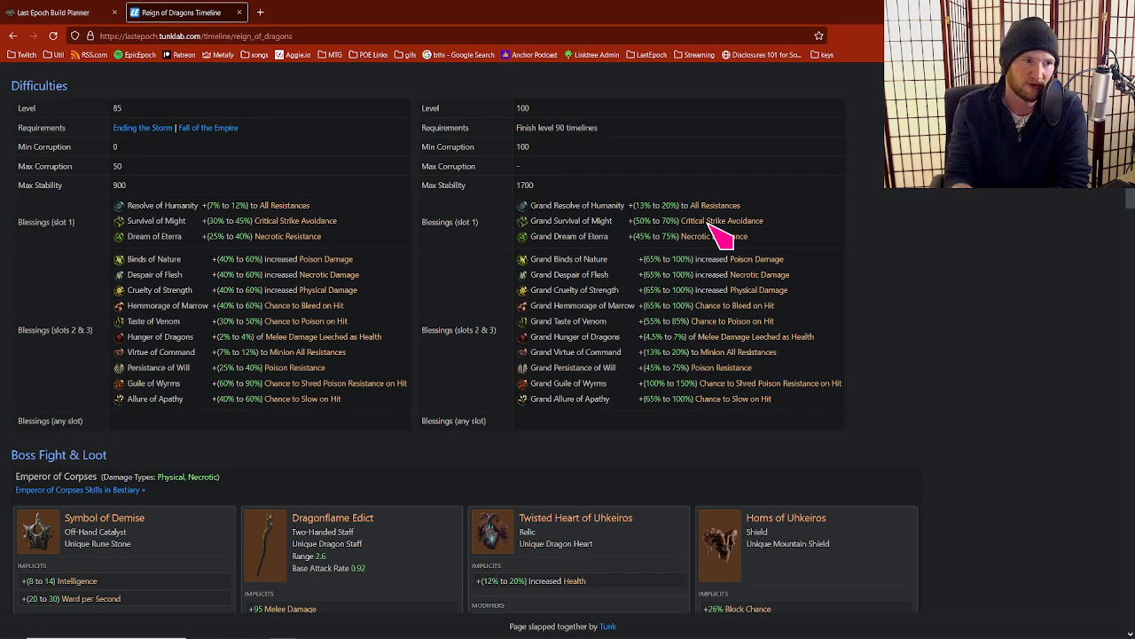
mouse_move(975, 311)
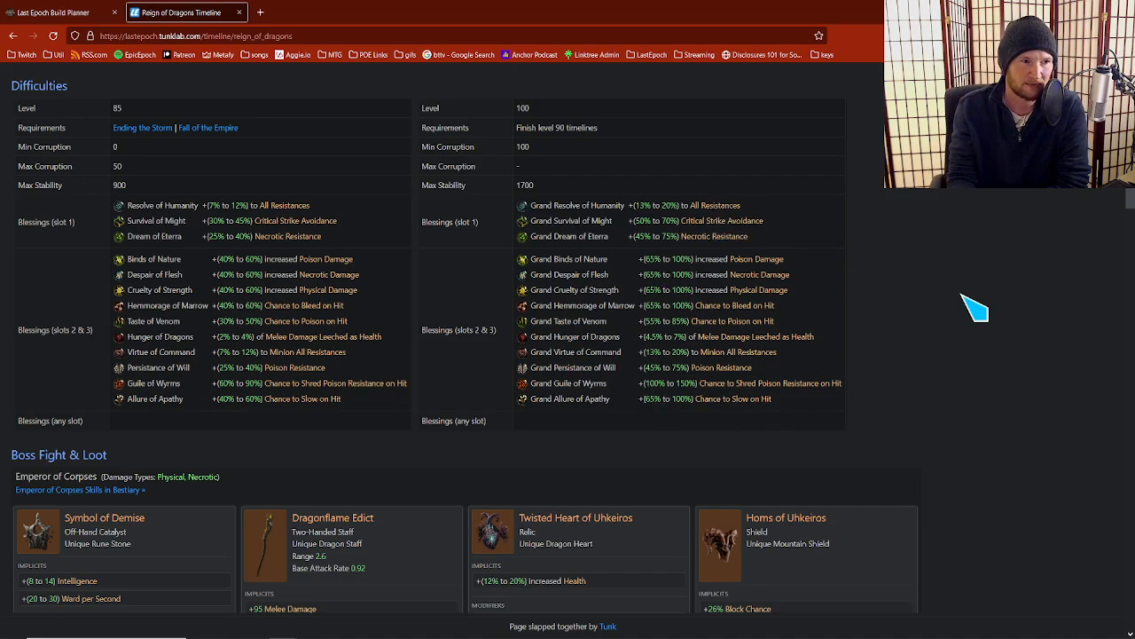
Return to the timelines list and view The Age of Winter timeline's cold-themed blessings and Heorot's loot
left_click(12, 36)
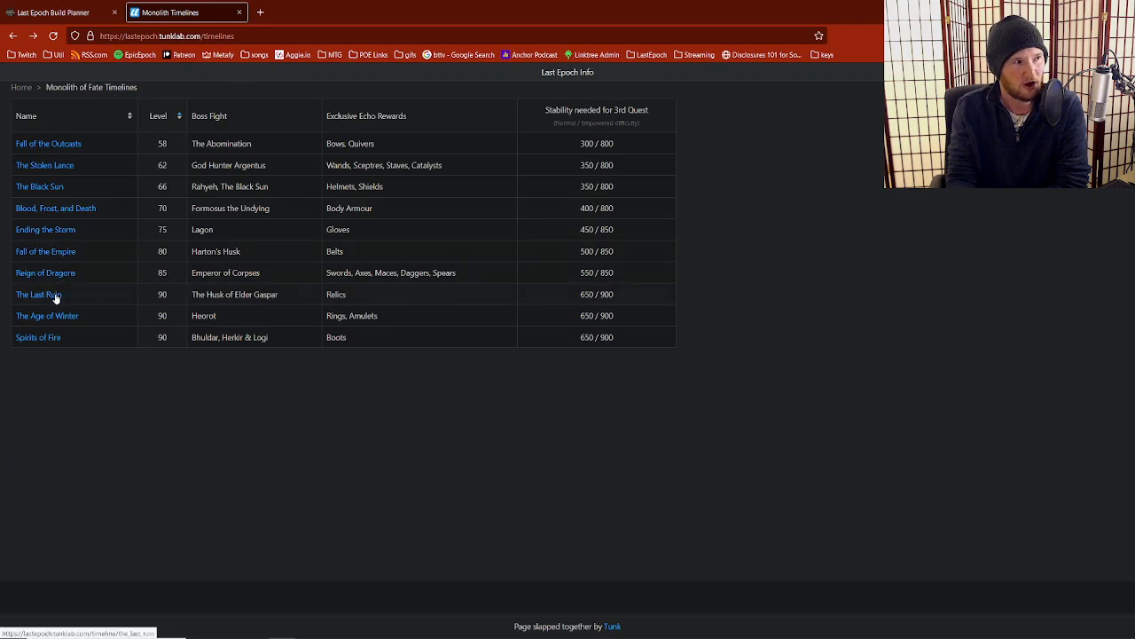
mouse_move(46, 316)
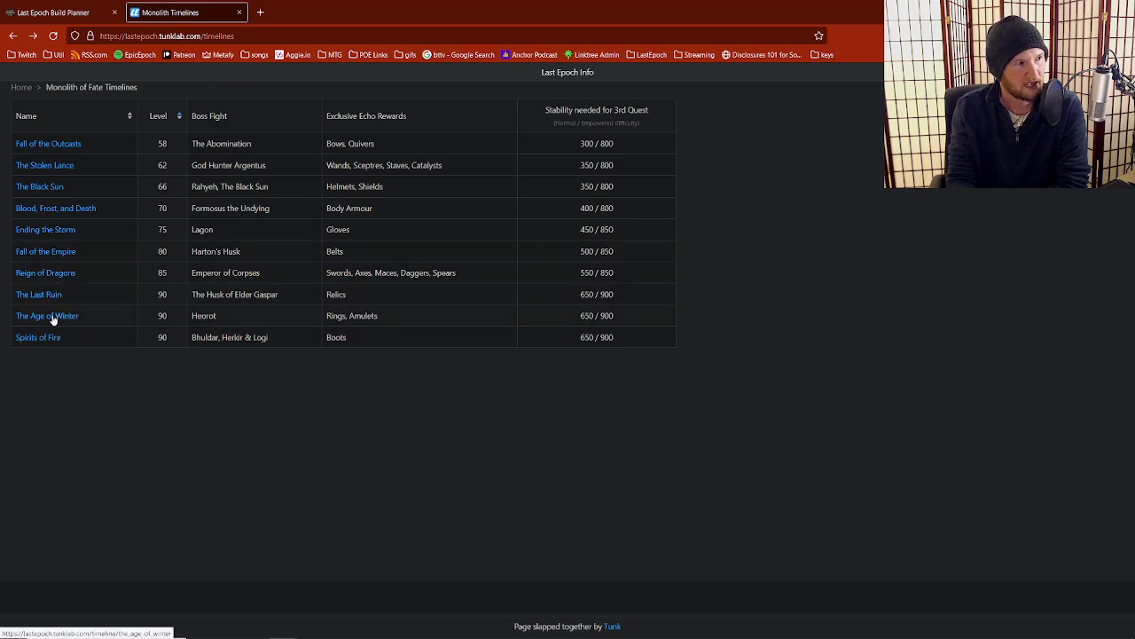
left_click(46, 316)
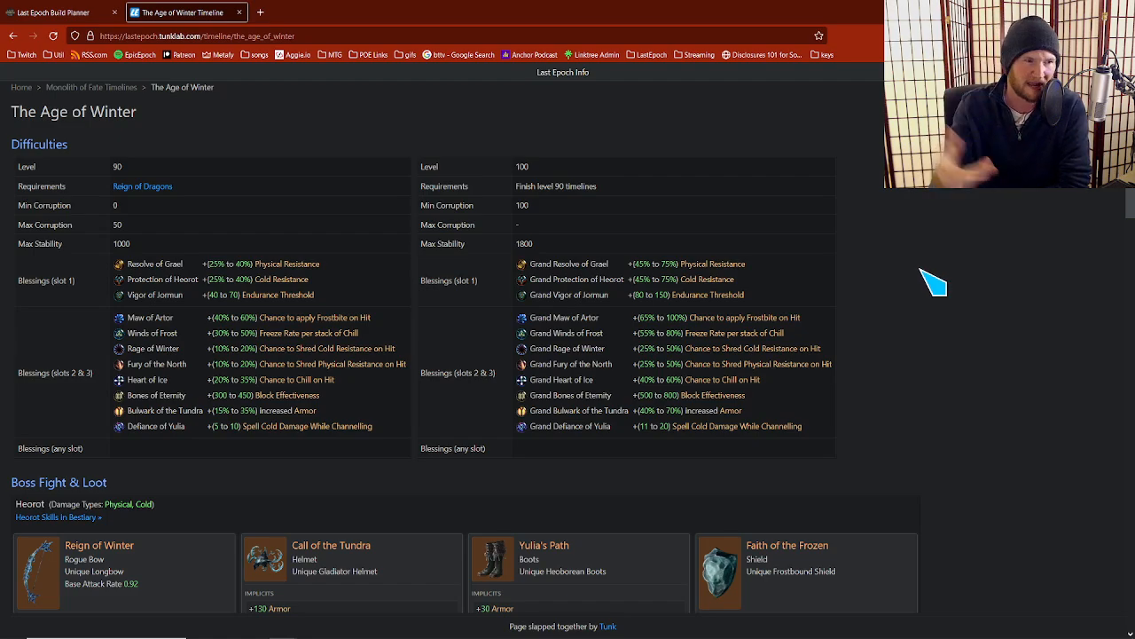
mouse_move(629, 159)
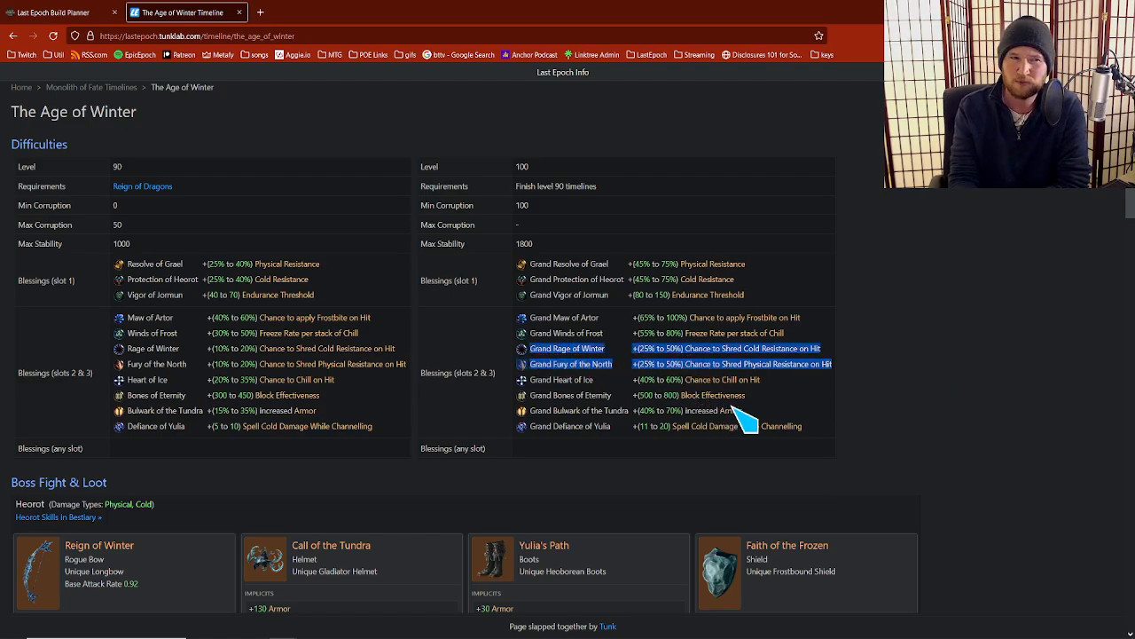
mouse_move(896, 417)
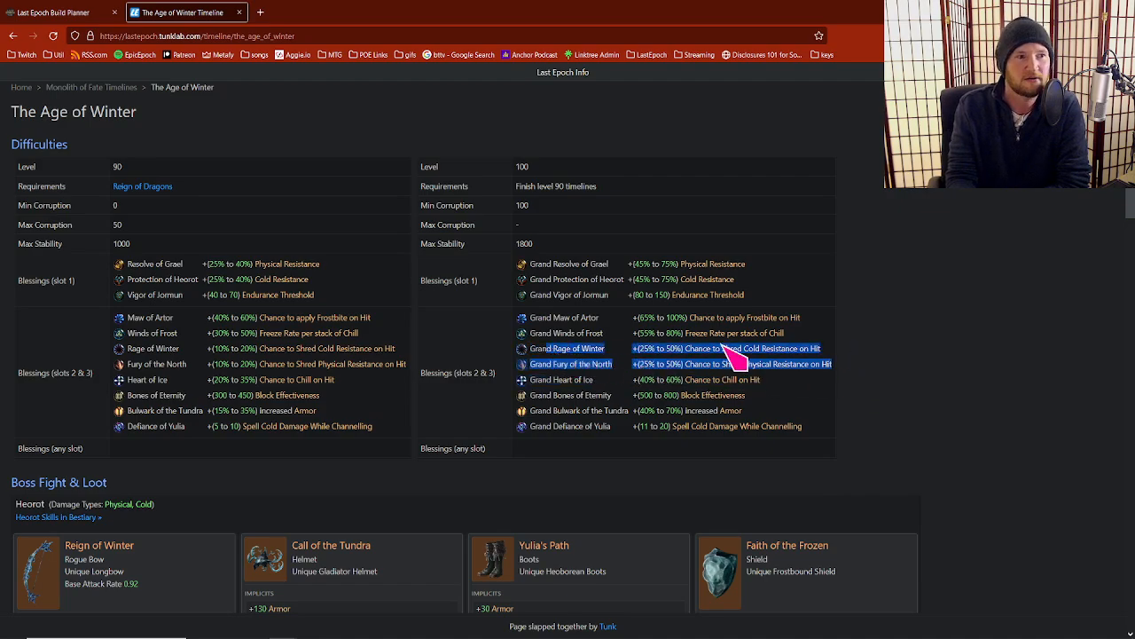
mouse_move(972, 394)
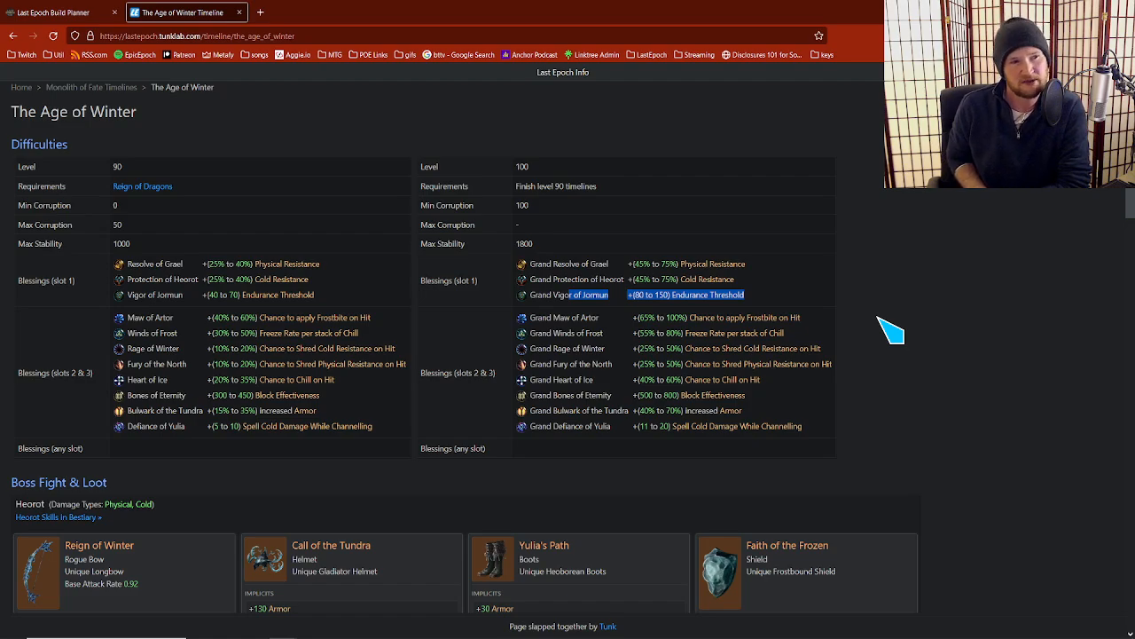
mouse_move(777, 311)
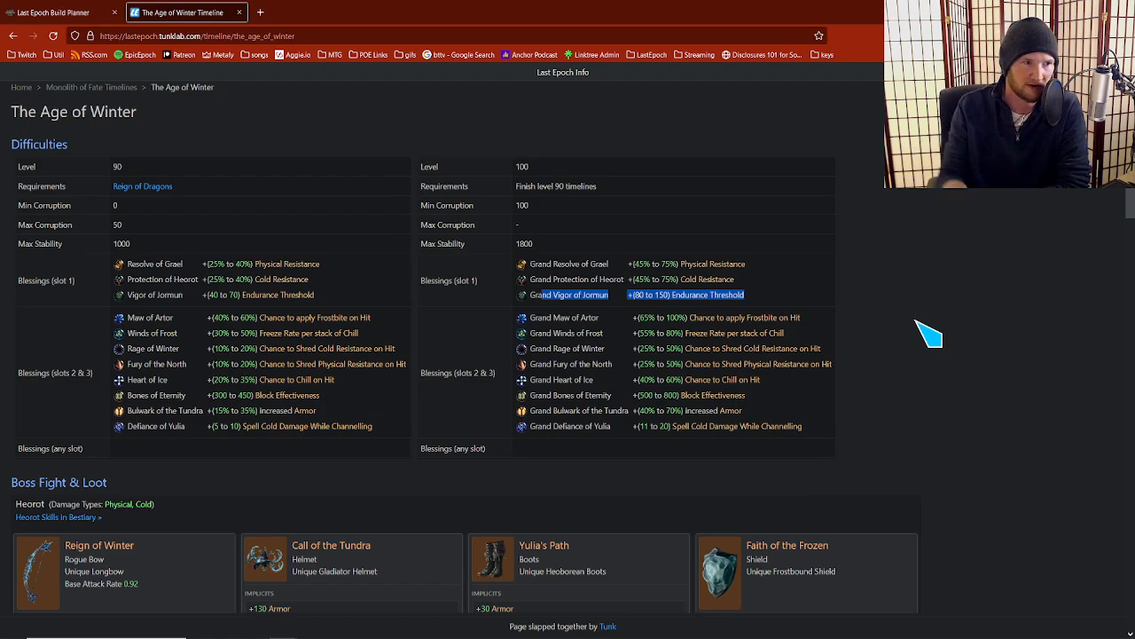
Return to the timelines list on the way to the Spirits of Fire timeline page
left_click(12, 36)
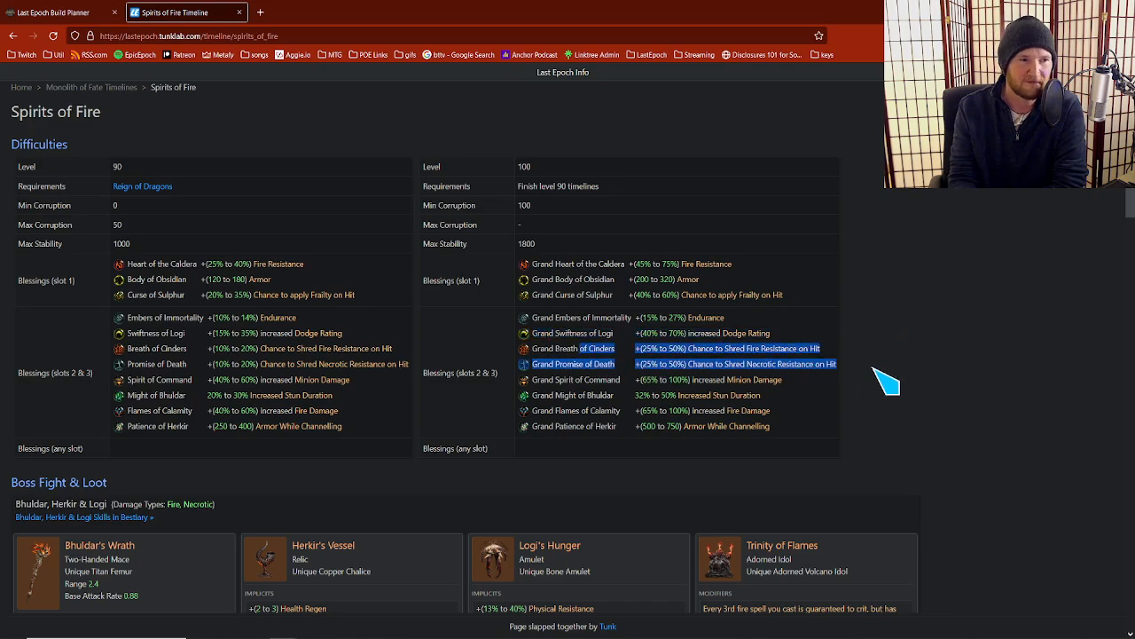
mouse_move(878, 381)
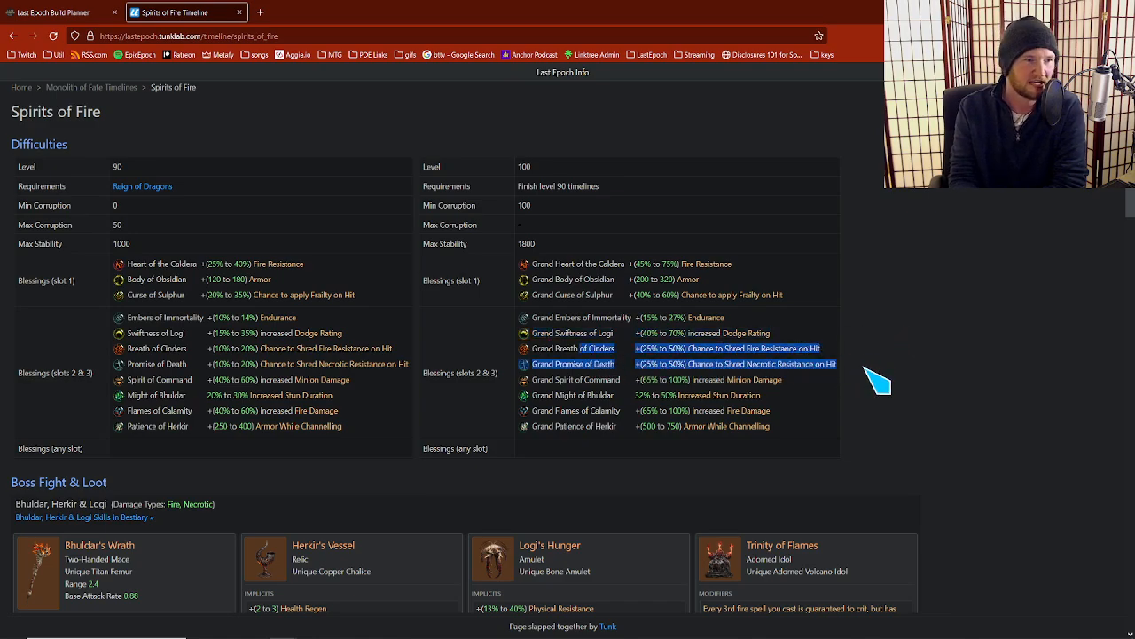
mouse_move(1014, 452)
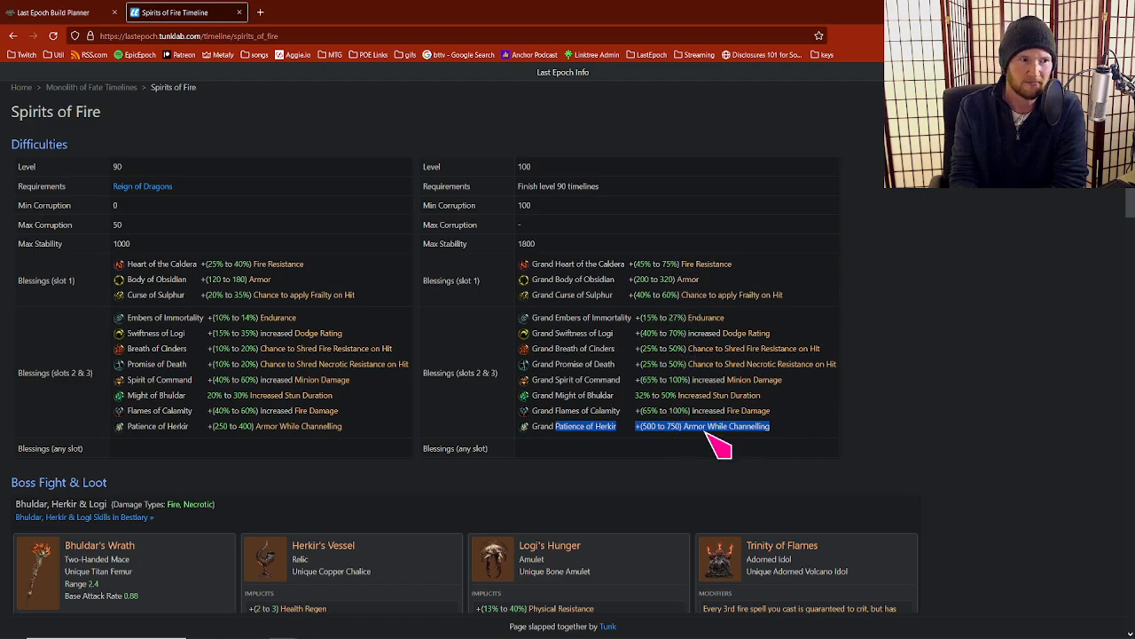
mouse_move(678, 458)
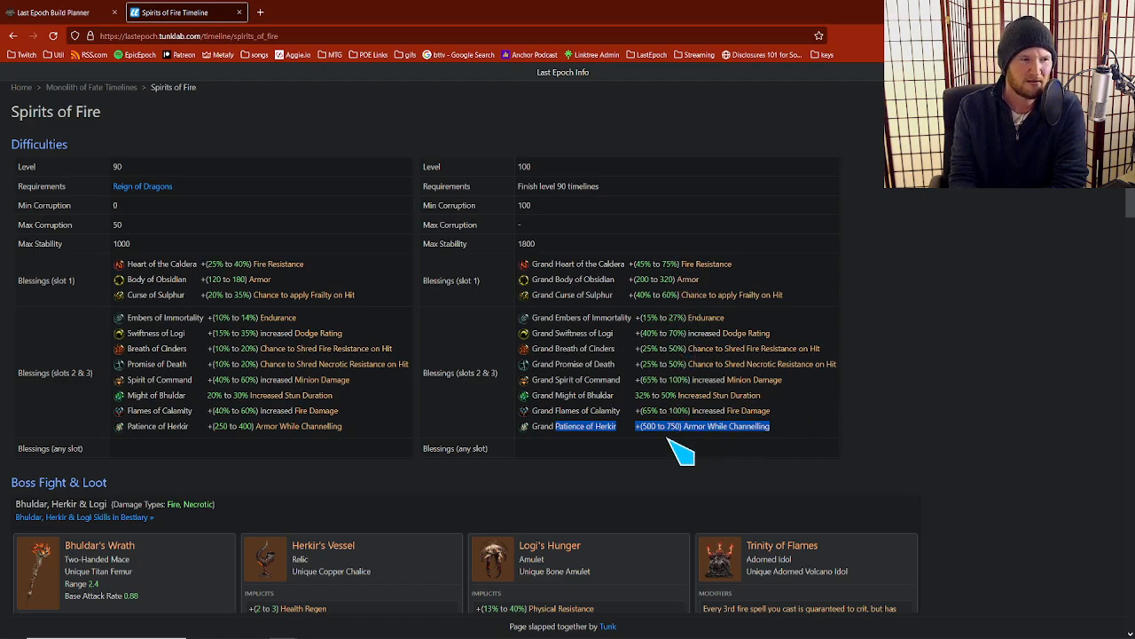